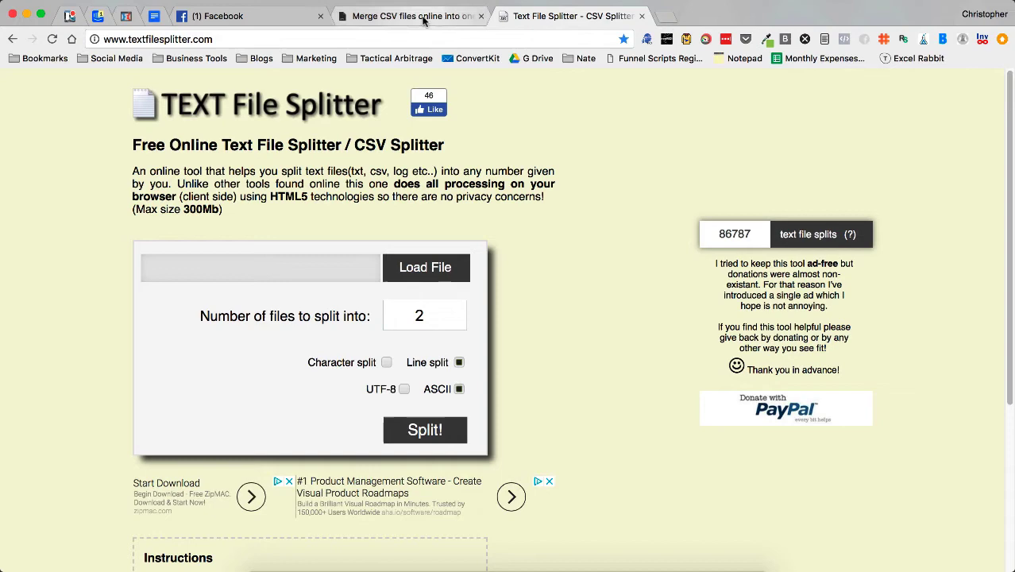
# Flip between the merge-csv.com and Text File Splitter tabs, landing on the merge page.
pyautogui.click(409, 16)
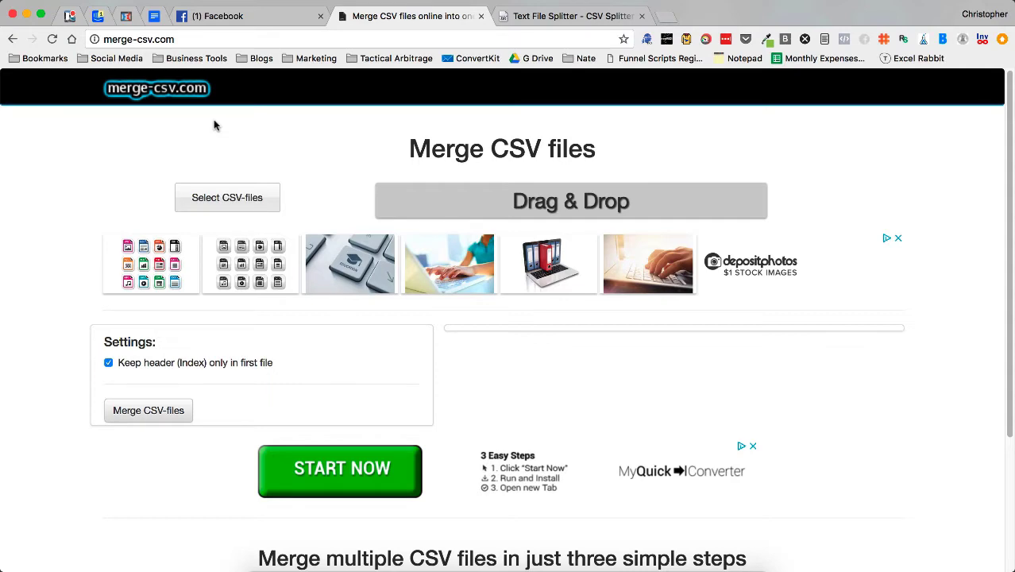
pyautogui.moveTo(570, 16)
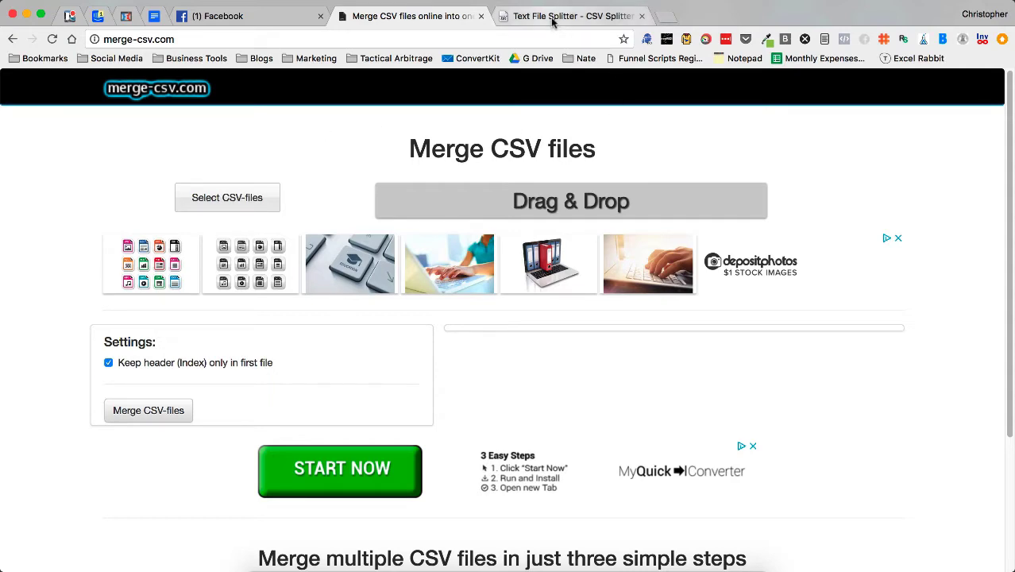
pyautogui.click(570, 16)
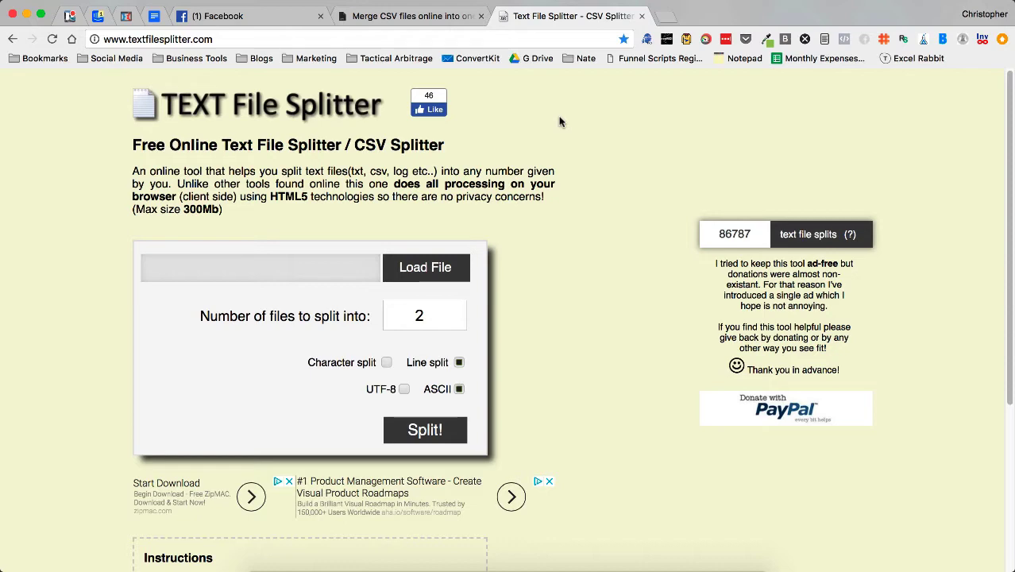
pyautogui.click(410, 16)
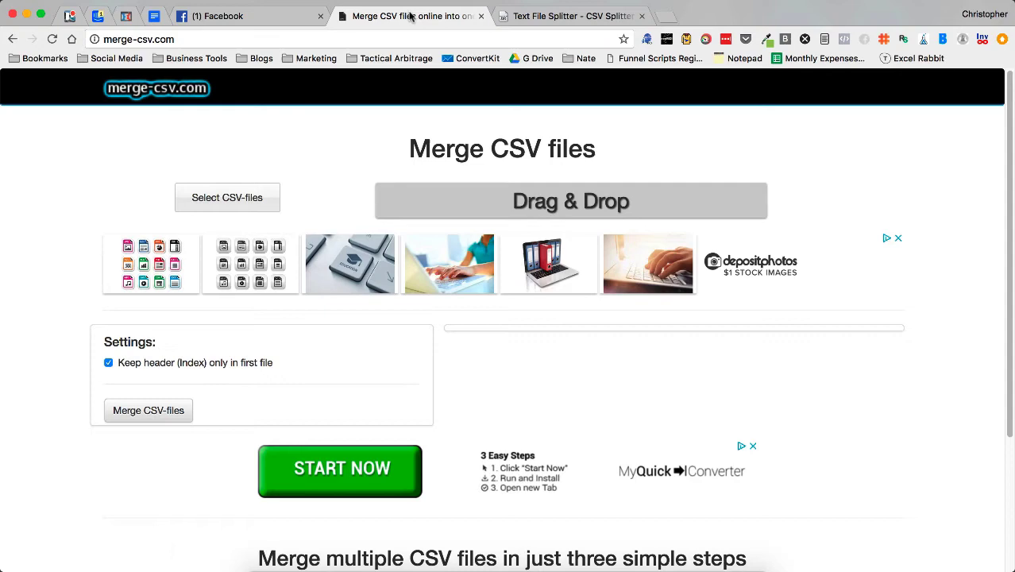
pyautogui.moveTo(620, 309)
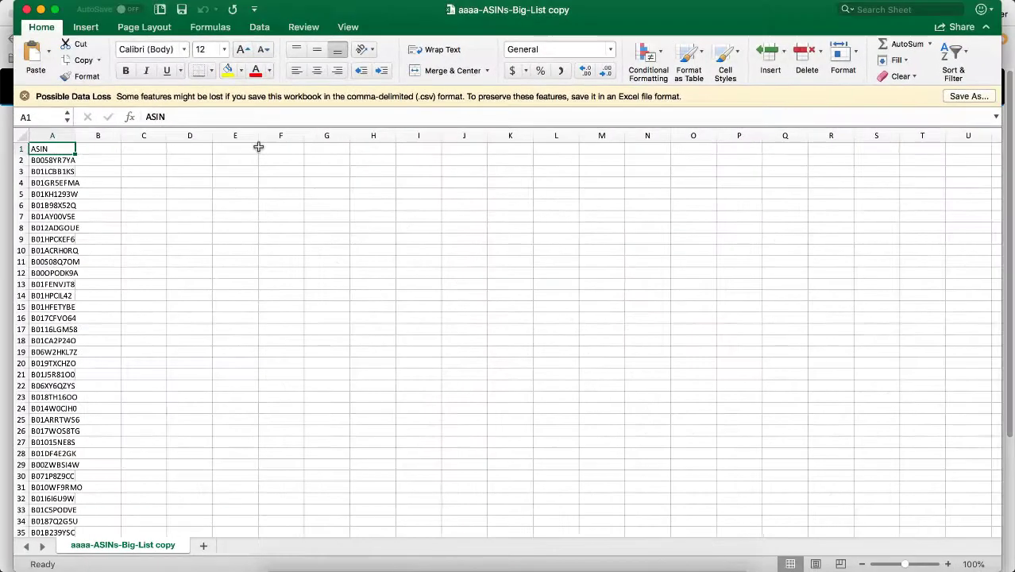
# Skim the aaaa-ASINs-Big-List copy sheet's ASIN column and close the workbook.
pyautogui.scroll(-3)
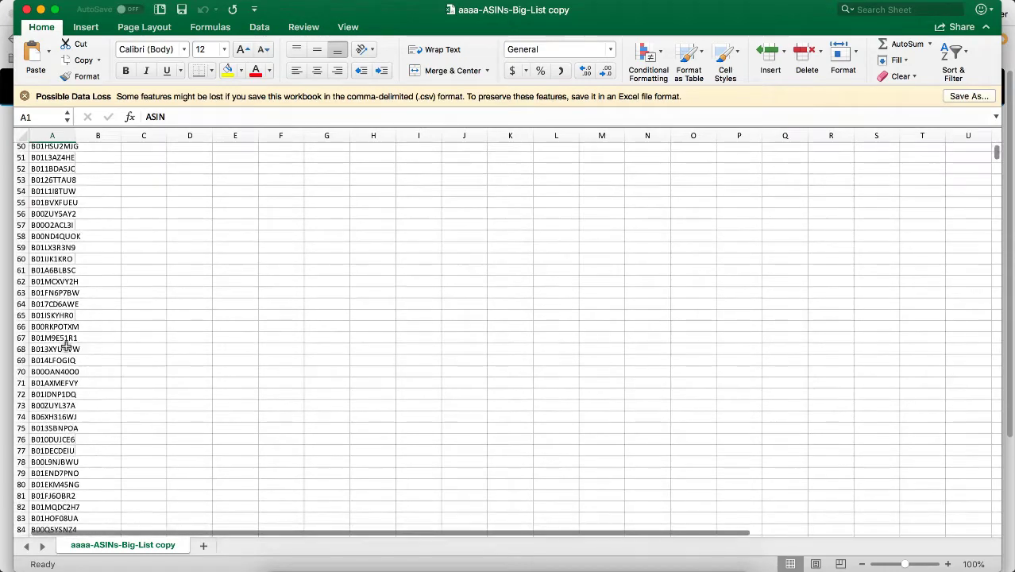
pyautogui.scroll(3)
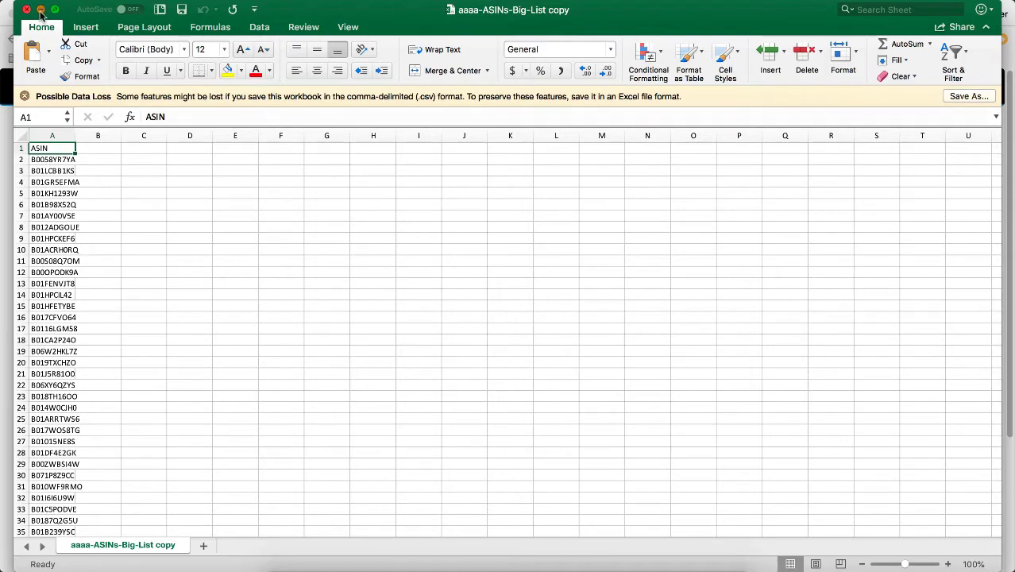
pyautogui.click(25, 9)
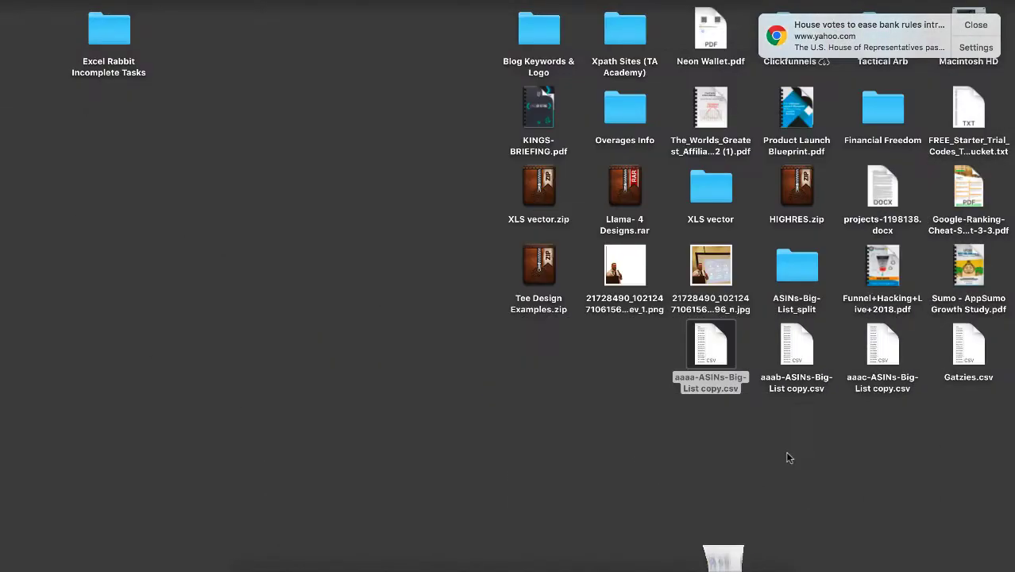
pyautogui.moveTo(804, 353)
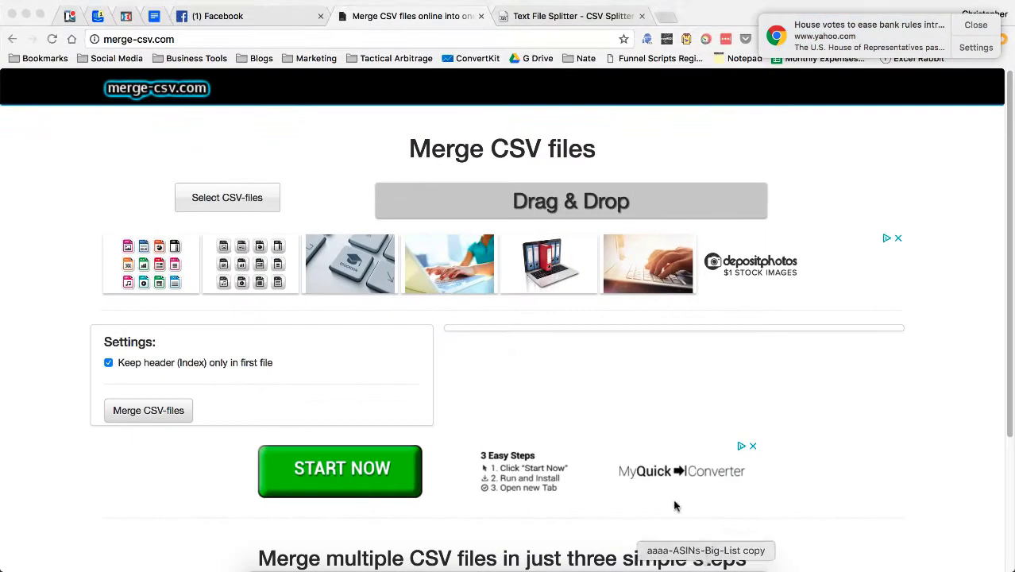
pyautogui.moveTo(523, 394)
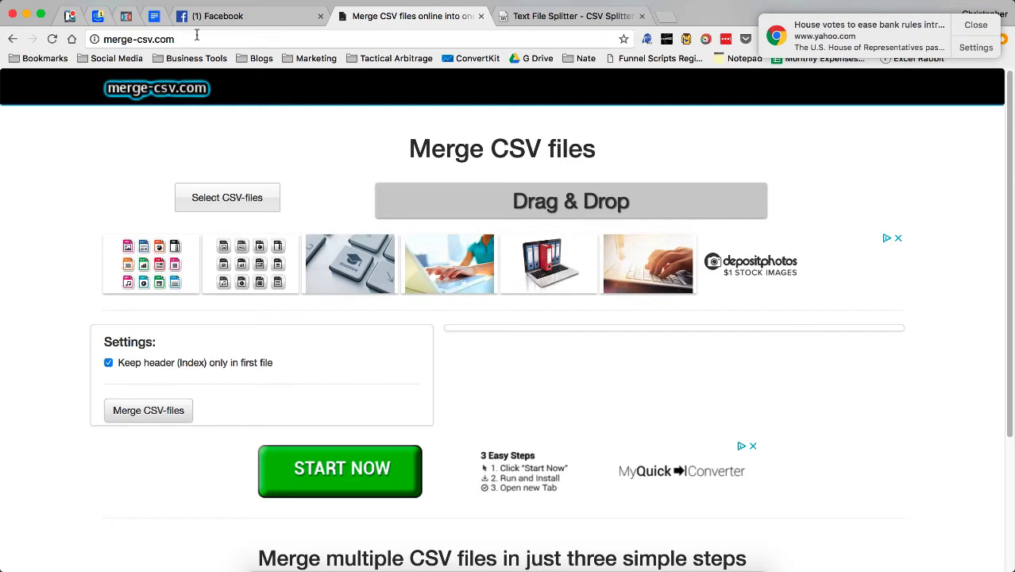
pyautogui.moveTo(262, 151)
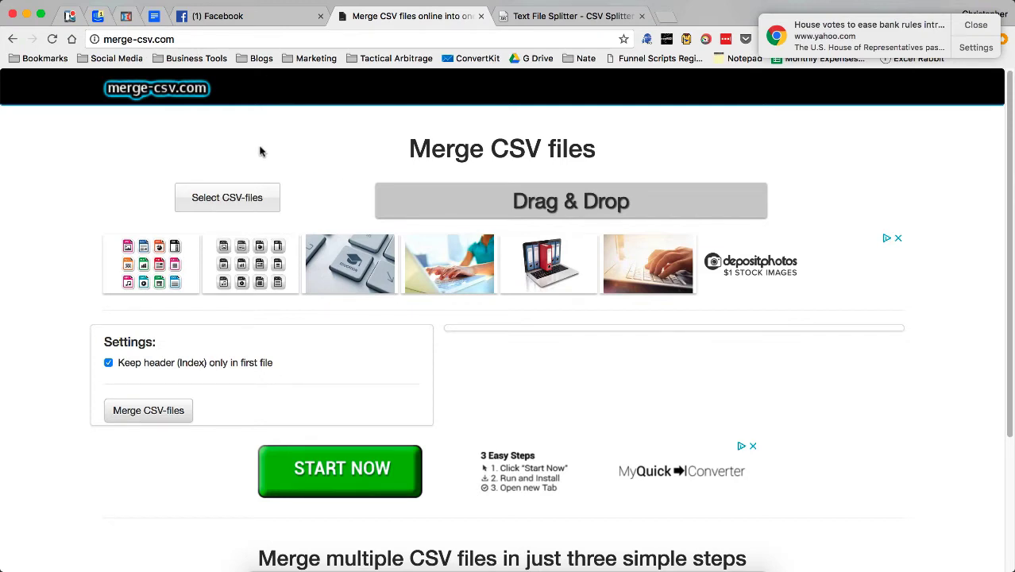
# Load the aaaa, aaab and aaac ASINs-Big-List copy.csv files from the Desktop into the merger.
pyautogui.click(225, 197)
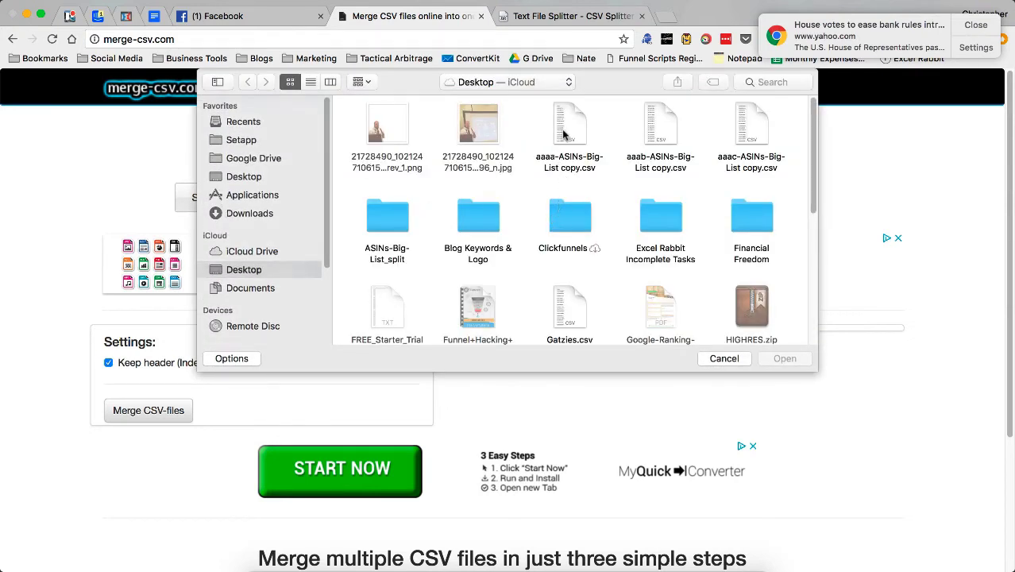
pyautogui.click(659, 127)
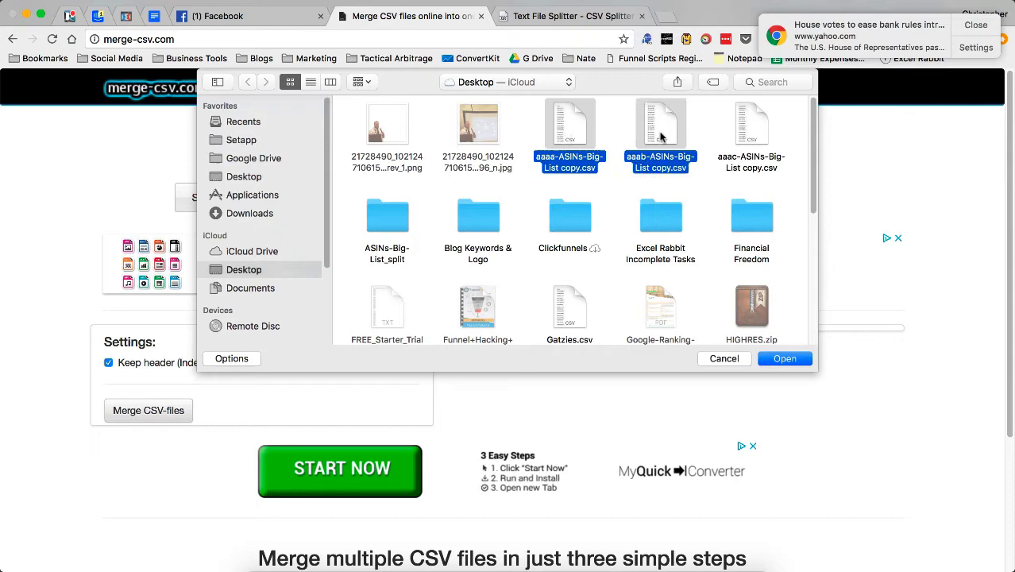
pyautogui.click(750, 135)
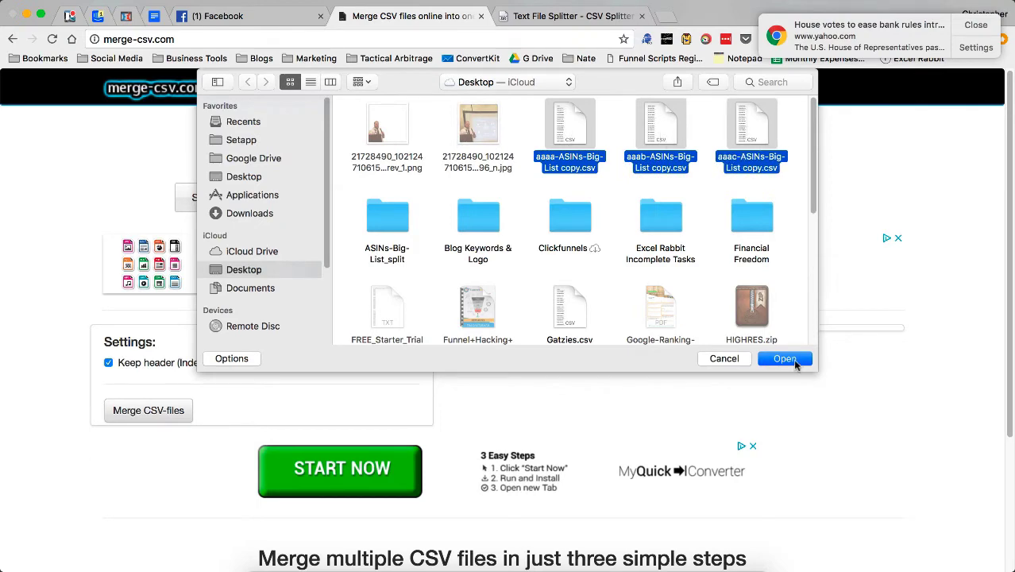
pyautogui.click(784, 359)
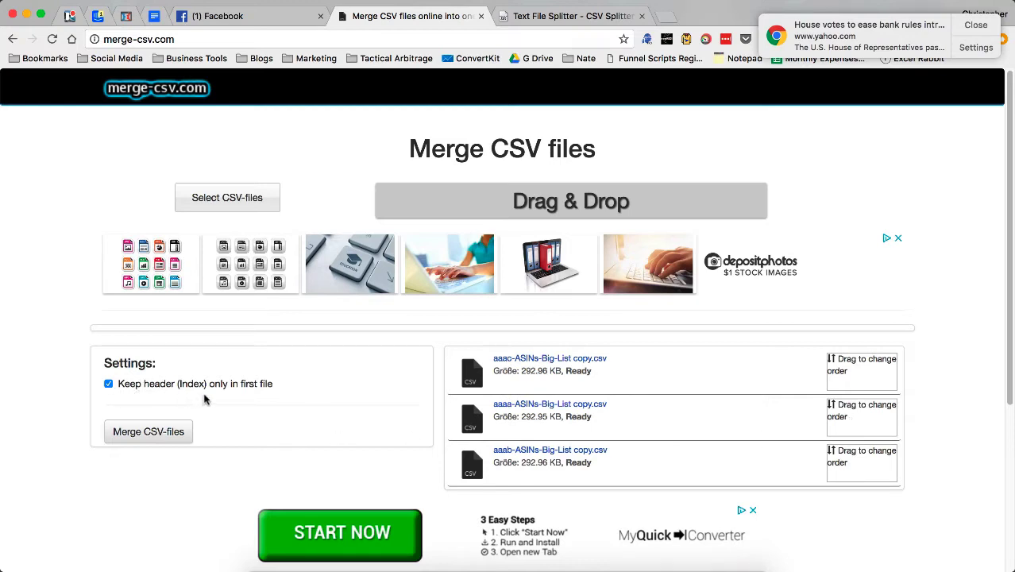
pyautogui.moveTo(254, 395)
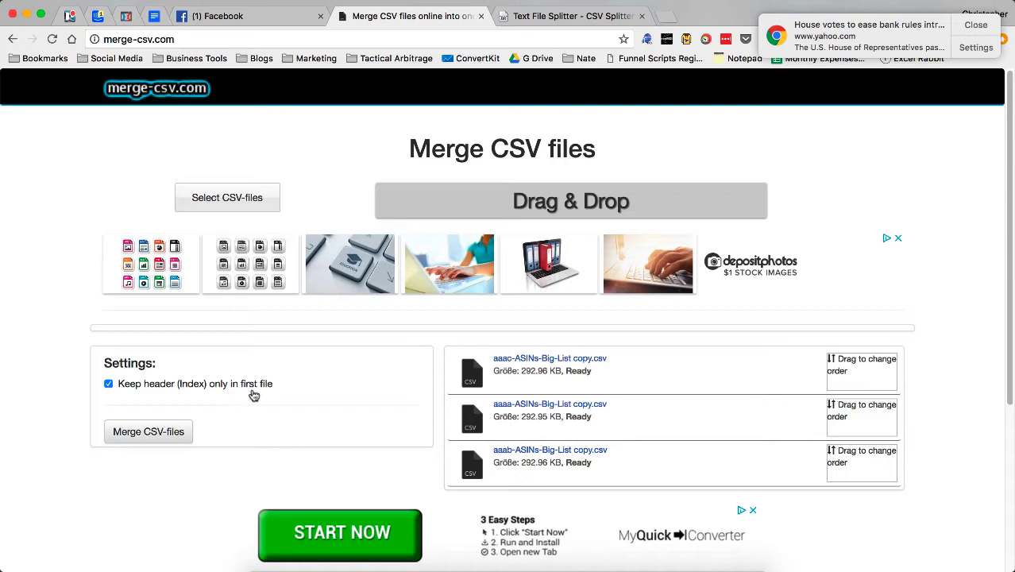
# Merge the three loaded CSVs and start downloading the combined file.
pyautogui.click(150, 432)
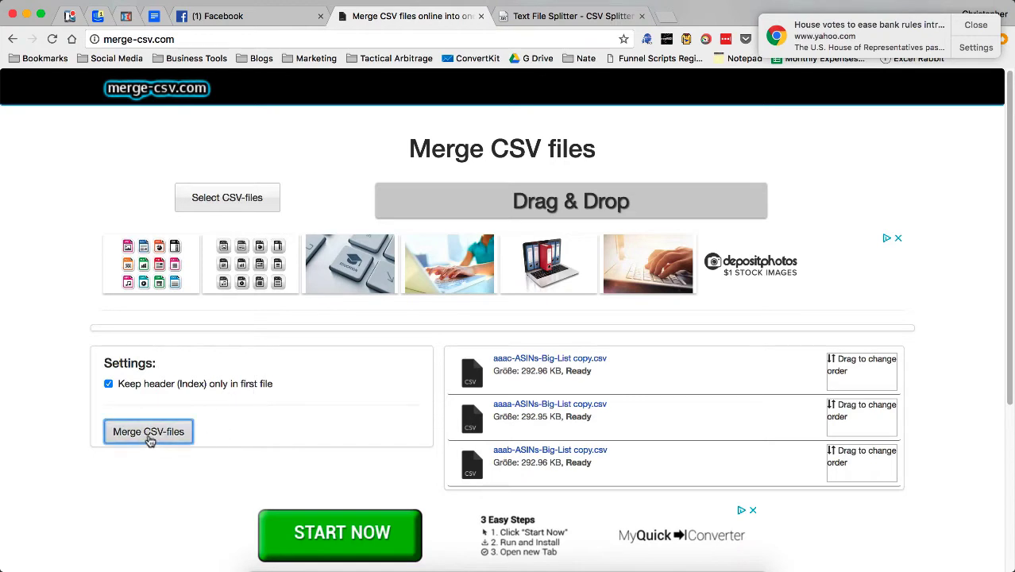
pyautogui.click(150, 432)
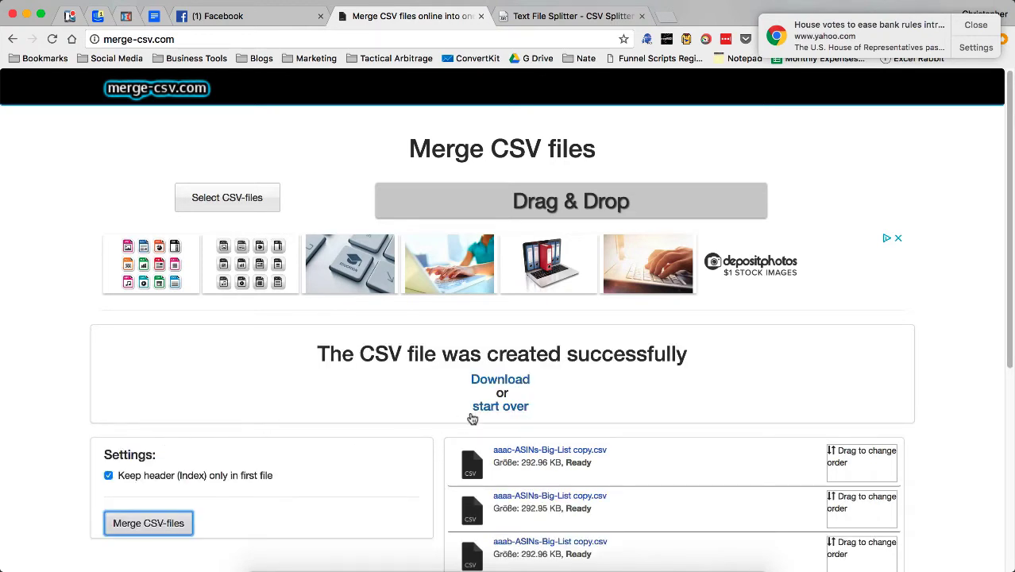
pyautogui.click(498, 378)
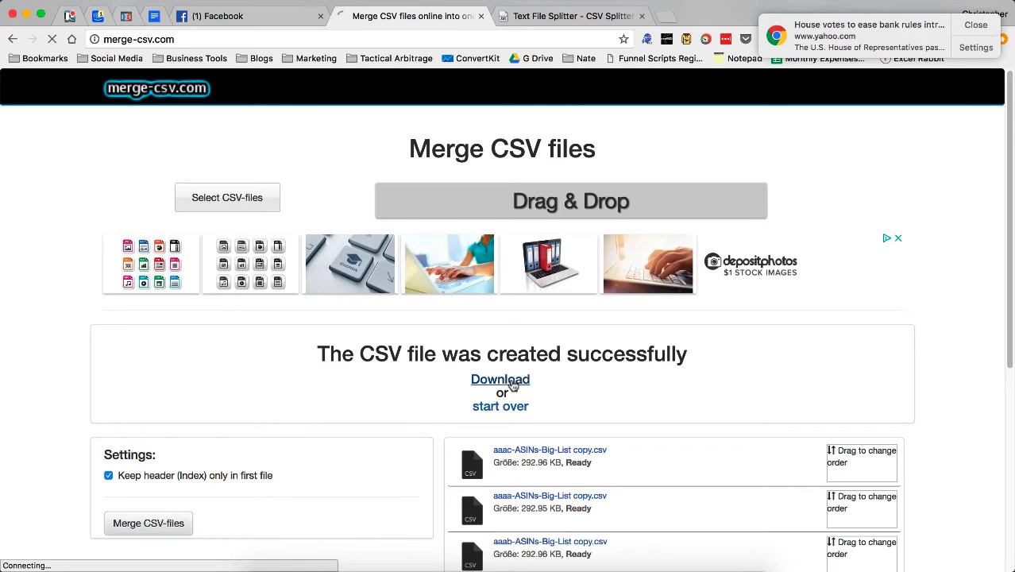
pyautogui.click(500, 378)
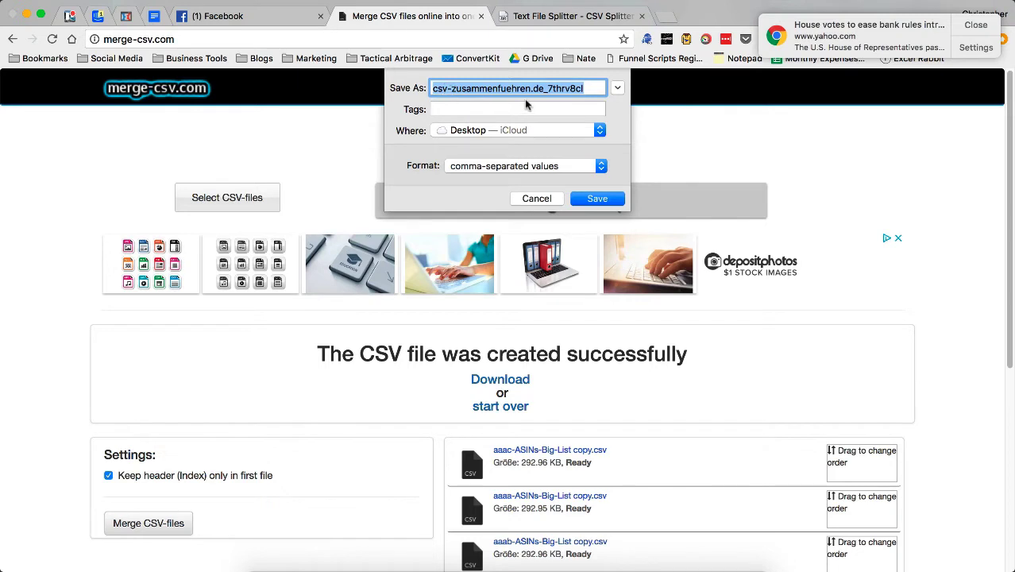
# Save the download as 'ASINs Big List Merge' on the Desktop and open it in Excel.
pyautogui.write('A')
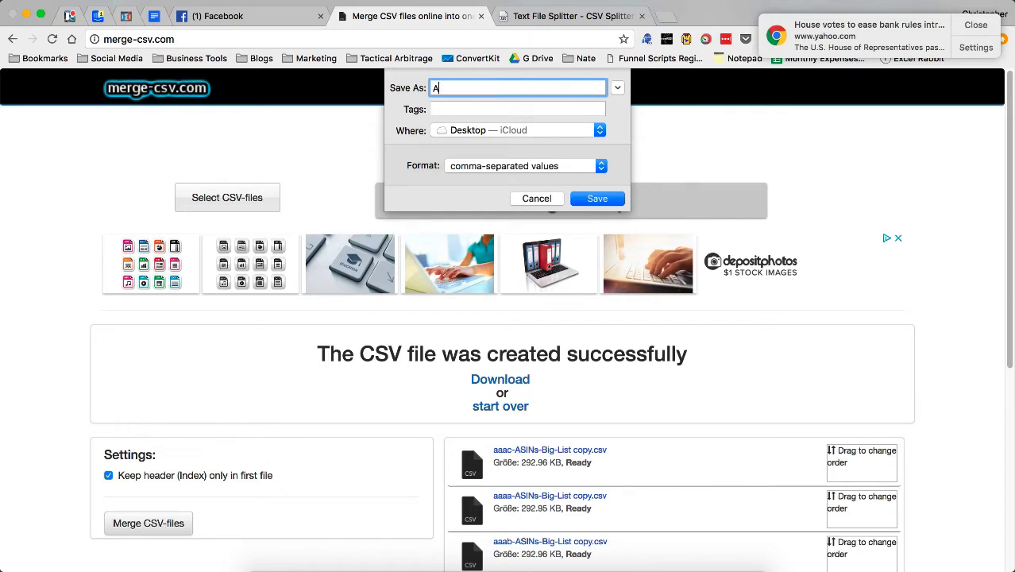
pyautogui.write('SINs')
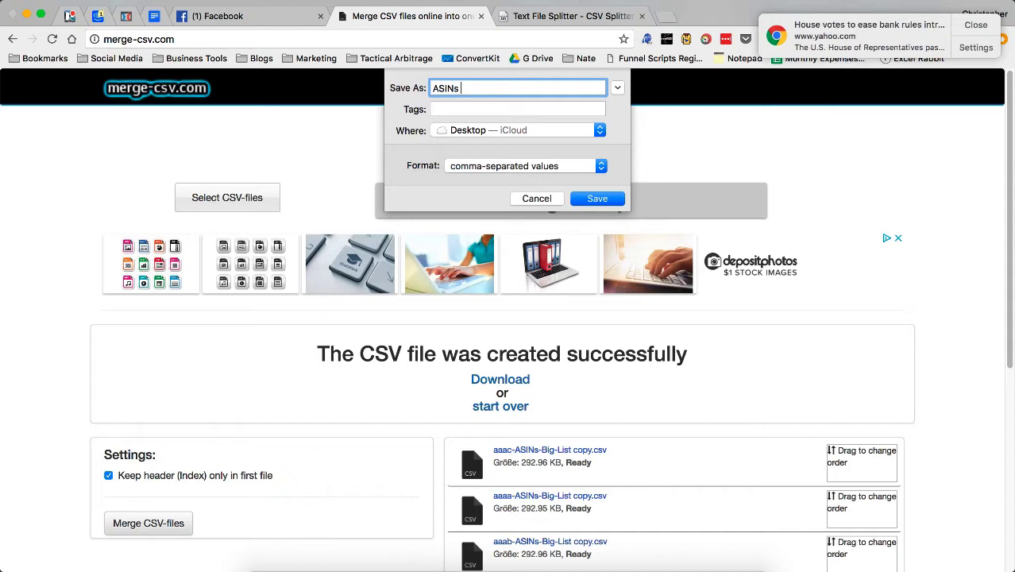
pyautogui.write('Big List')
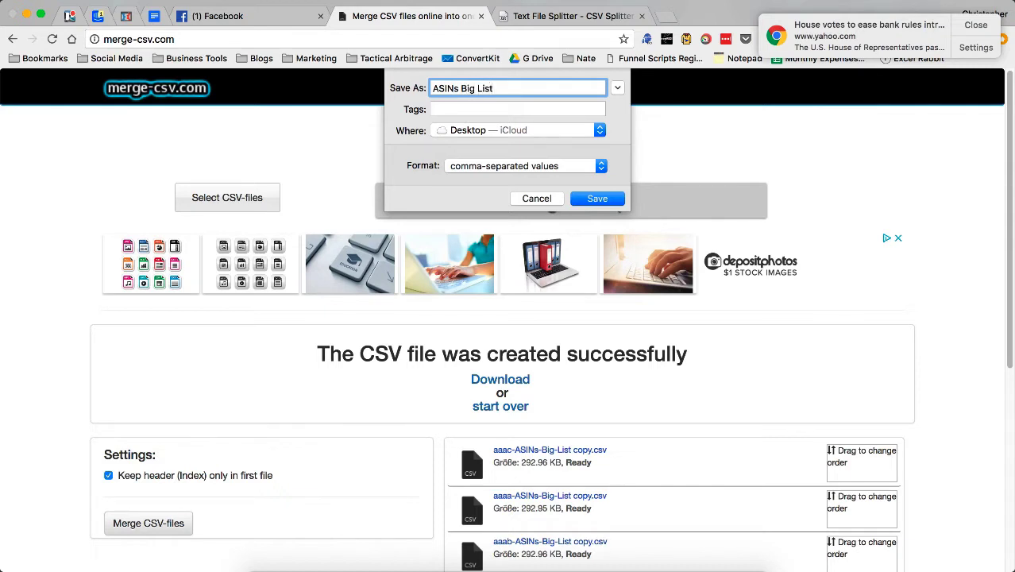
pyautogui.write('Merge')
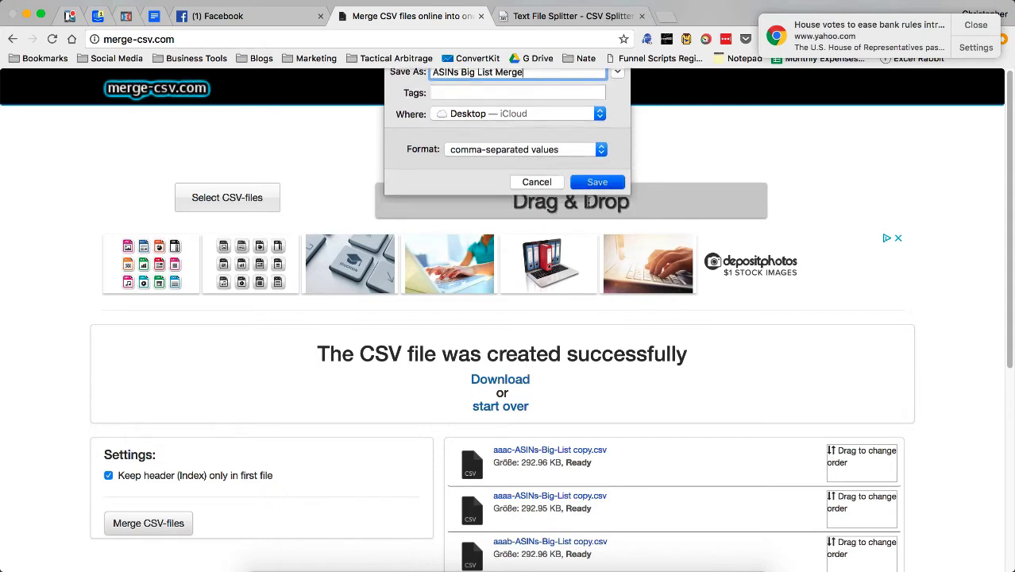
pyautogui.click(598, 181)
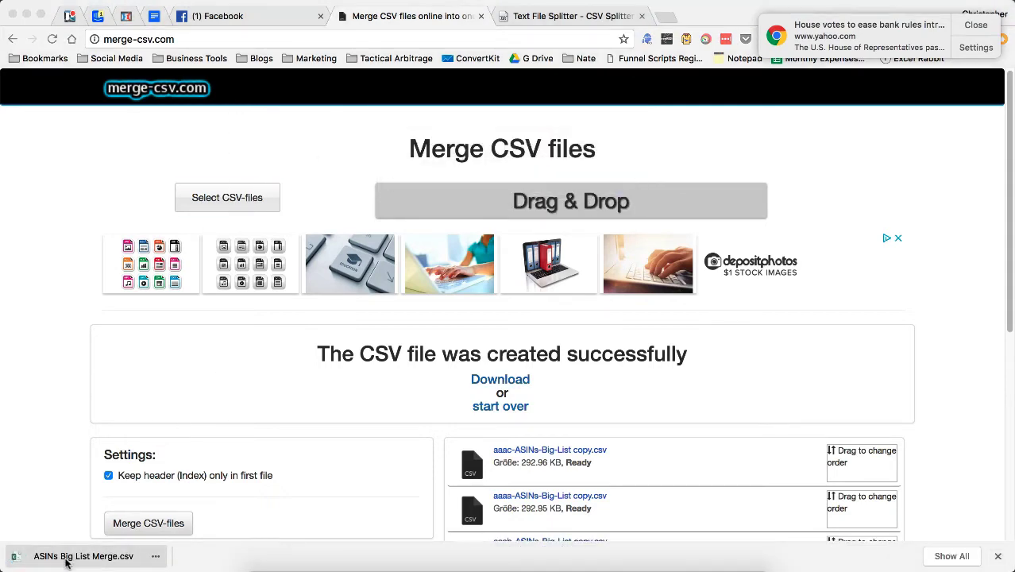
pyautogui.click(82, 556)
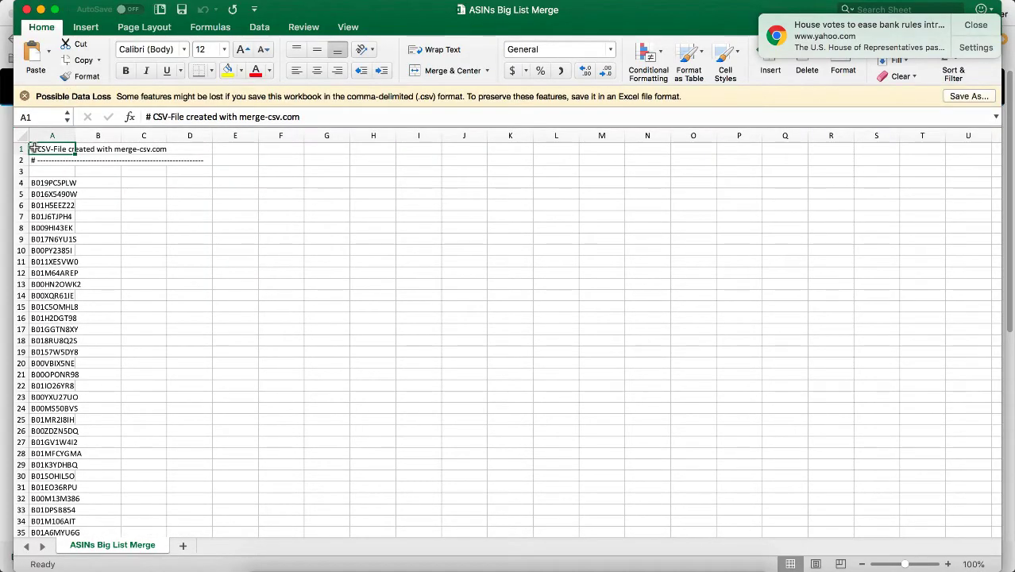
# Delete the three merge-csv comment rows so ASINs start at row 1, then close the workbook.
pyautogui.moveTo(51, 149); pyautogui.dragTo(189, 194)
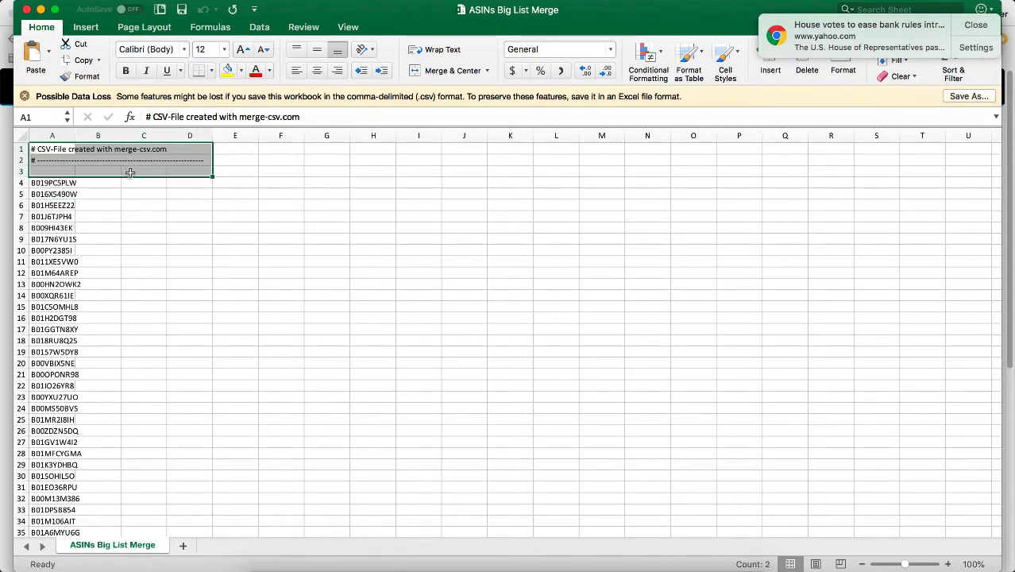
pyautogui.moveTo(135, 181)
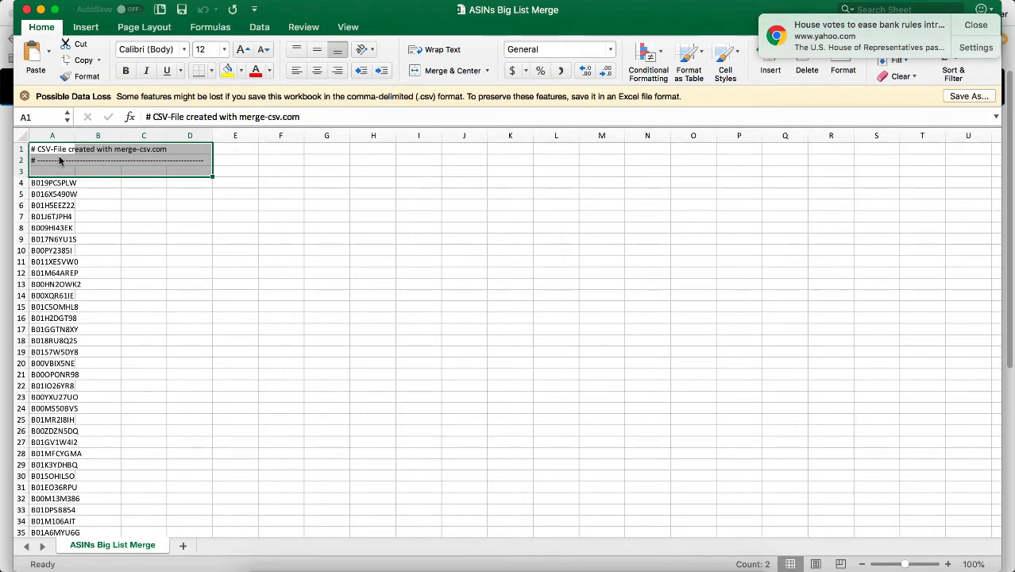
pyautogui.moveTo(113, 276)
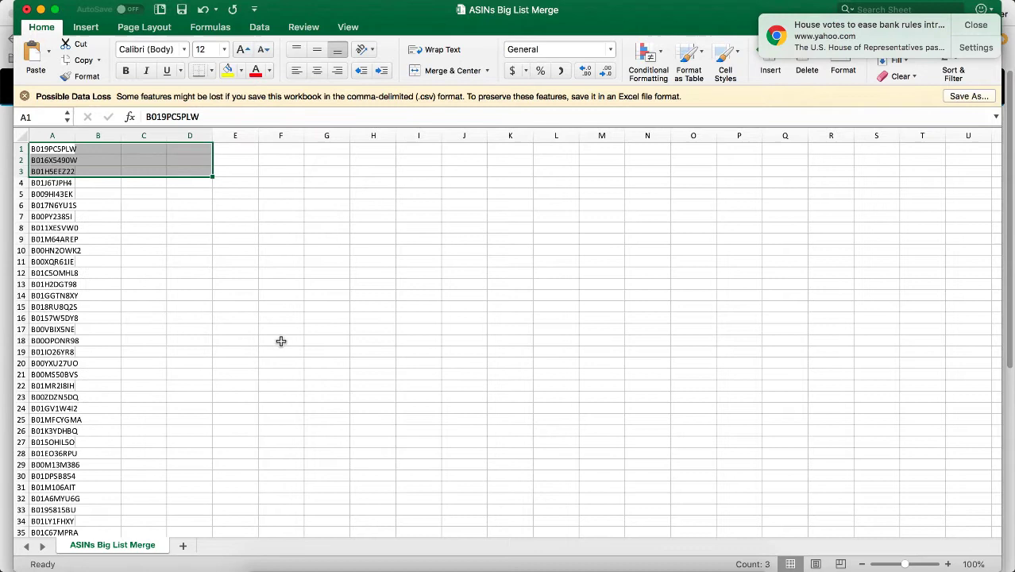
pyautogui.moveTo(200, 112)
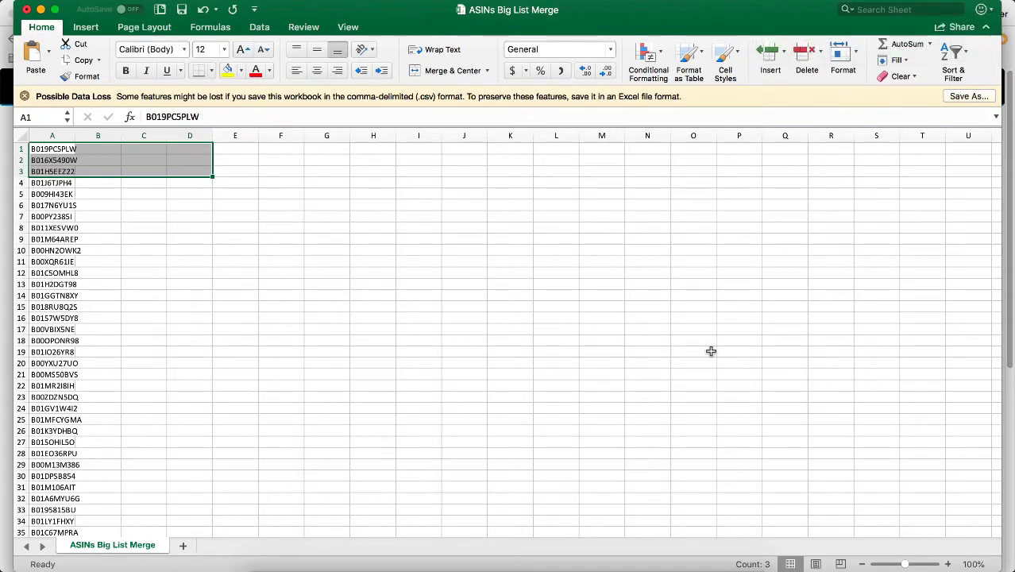
pyautogui.moveTo(657, 363)
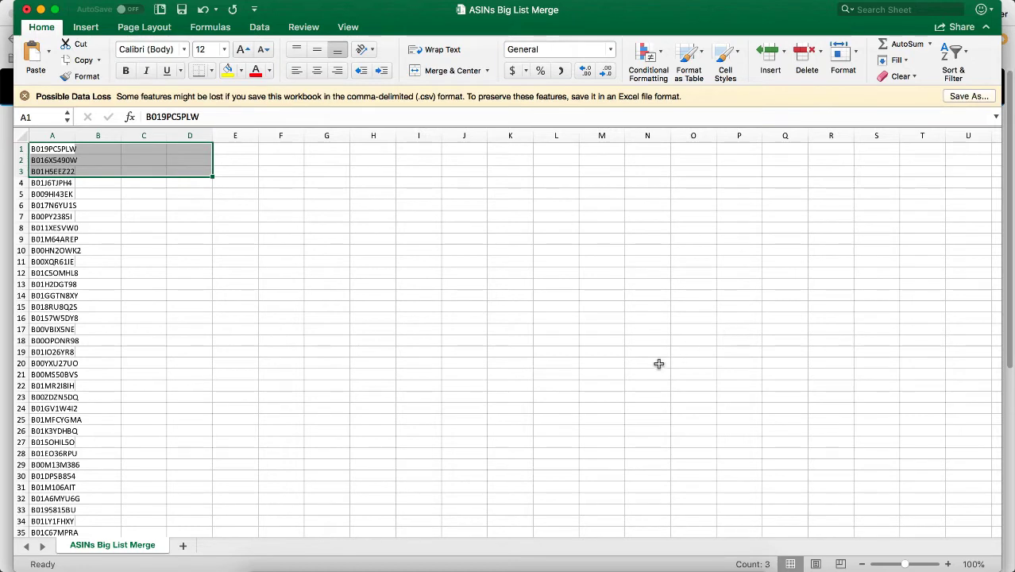
pyautogui.moveTo(247, 283)
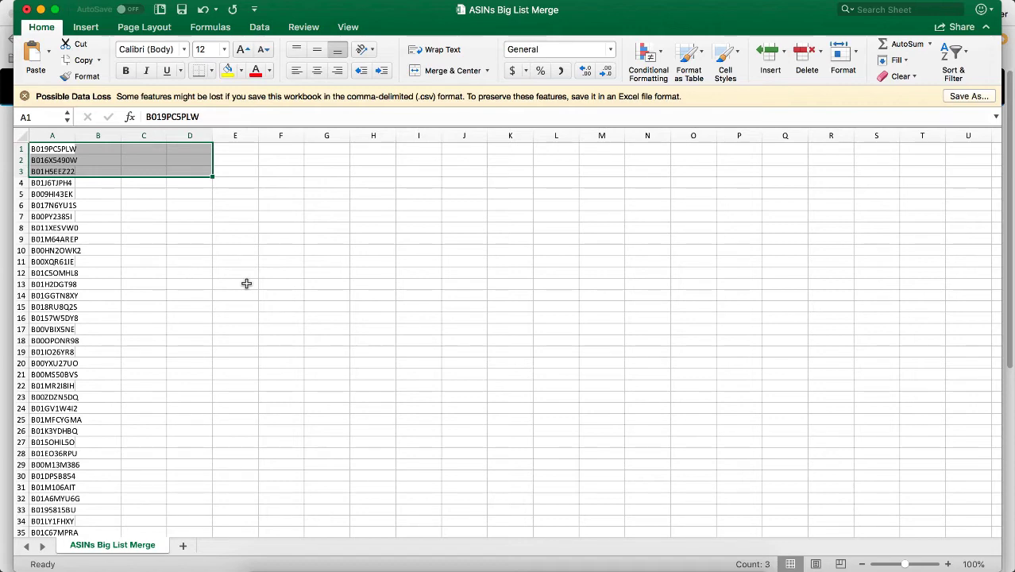
pyautogui.scroll(-3)
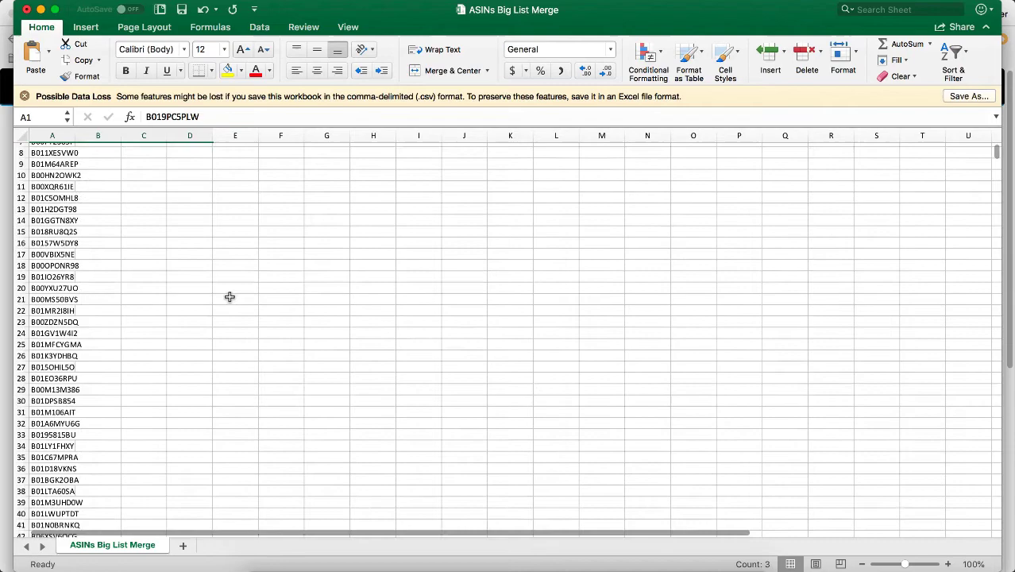
pyautogui.scroll(-3)
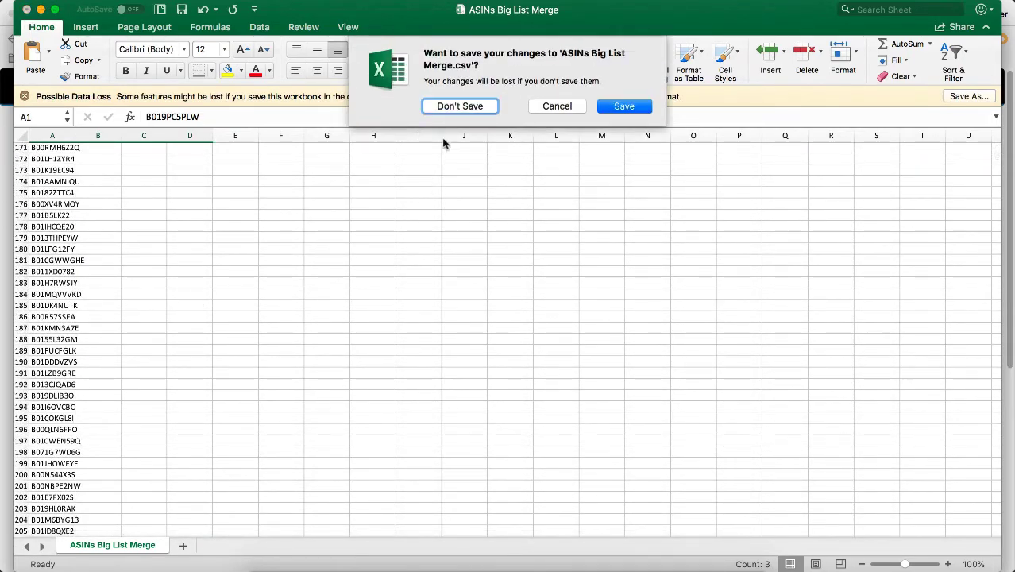
pyautogui.click(409, 16)
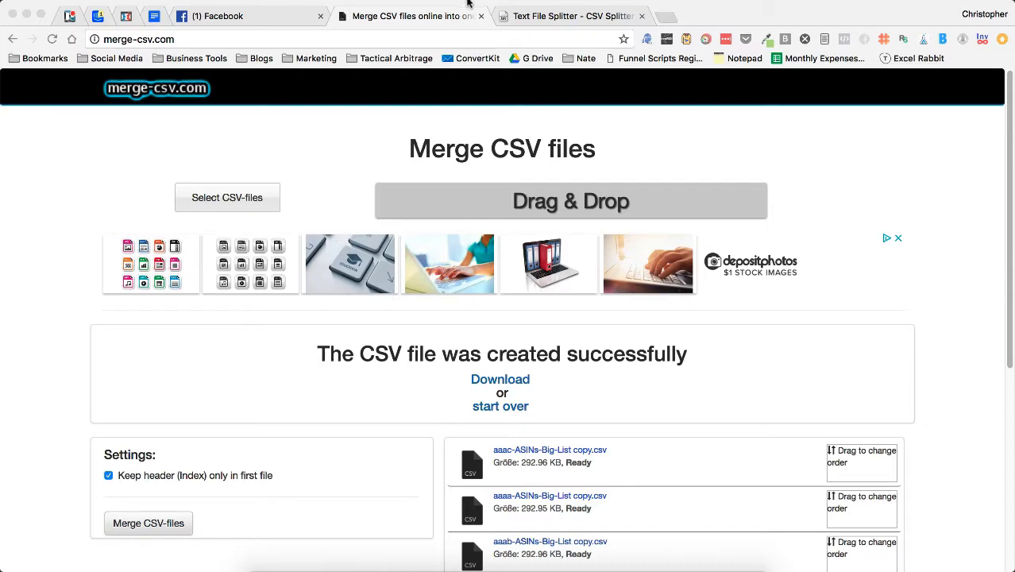
# Open Gatzies.csv in Excel and confirm its ASIN column ends around row 370,948.
pyautogui.click(568, 16)
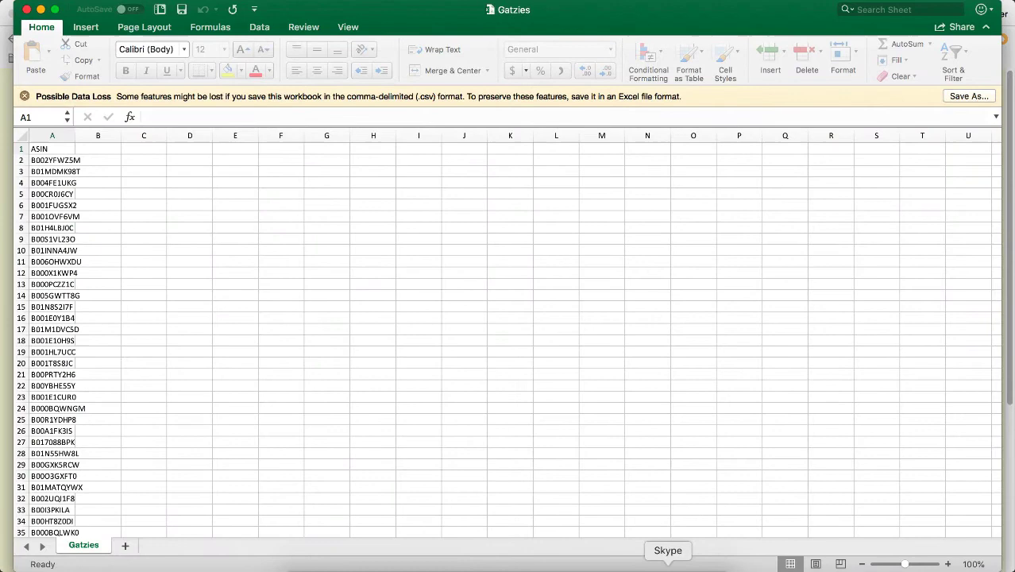
pyautogui.moveTo(267, 318)
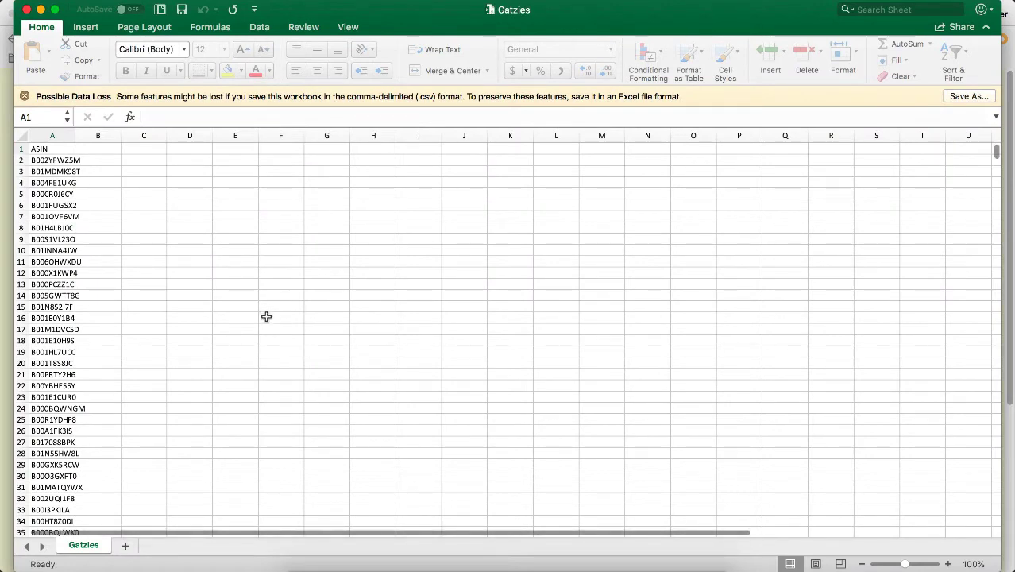
pyautogui.scroll(-3)
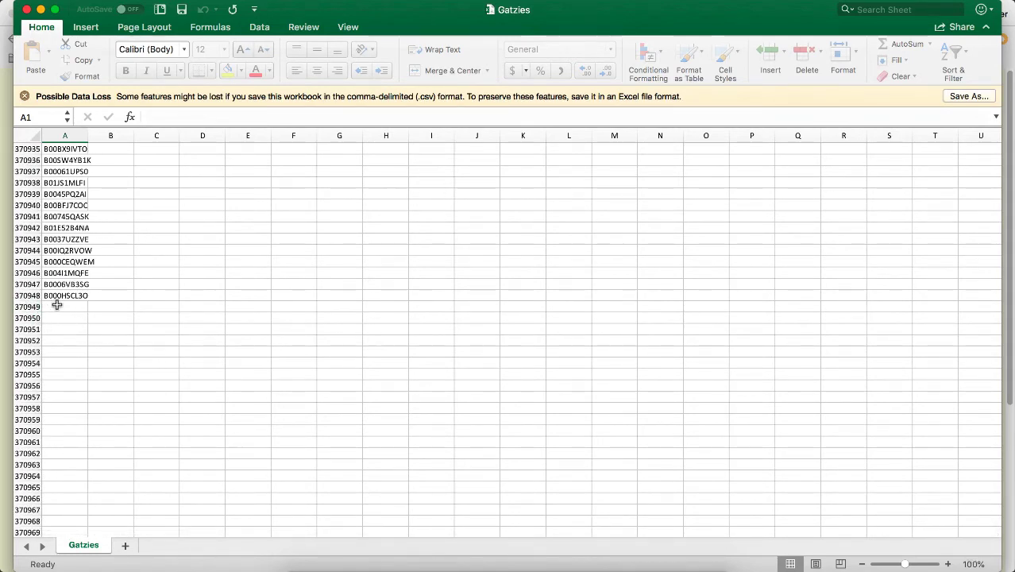
pyautogui.moveTo(169, 346)
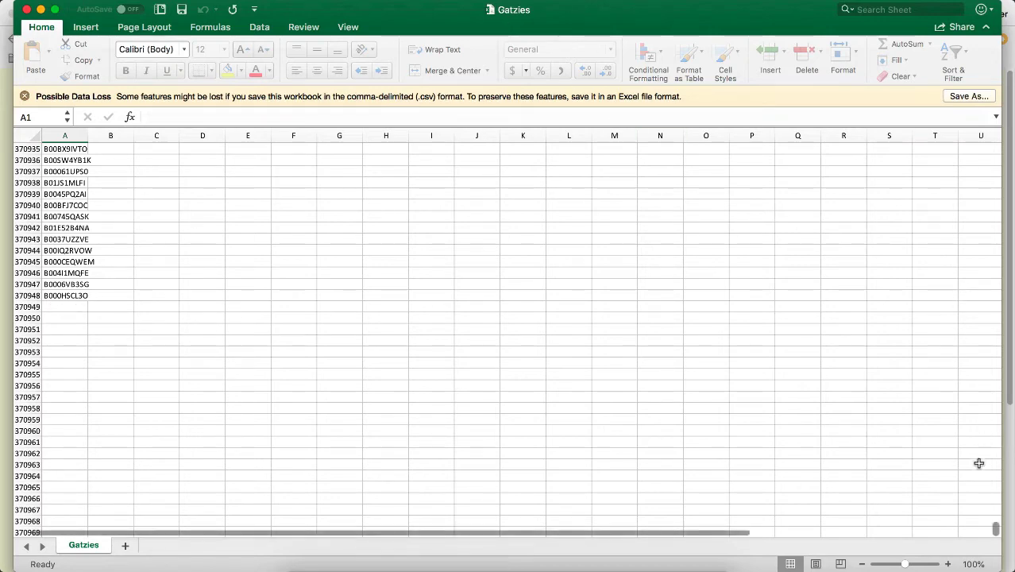
pyautogui.scroll(3)
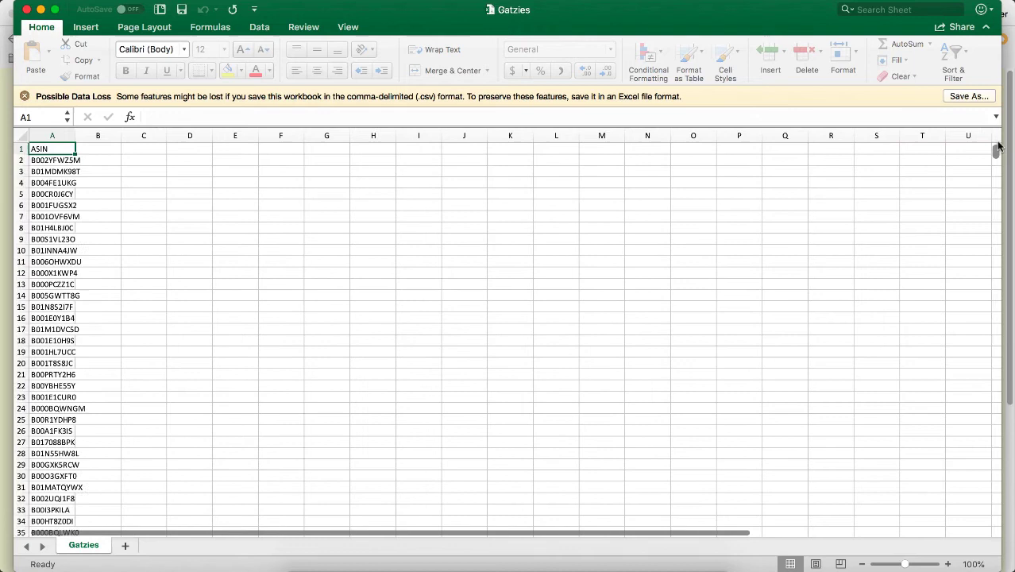
pyautogui.moveTo(330, 515)
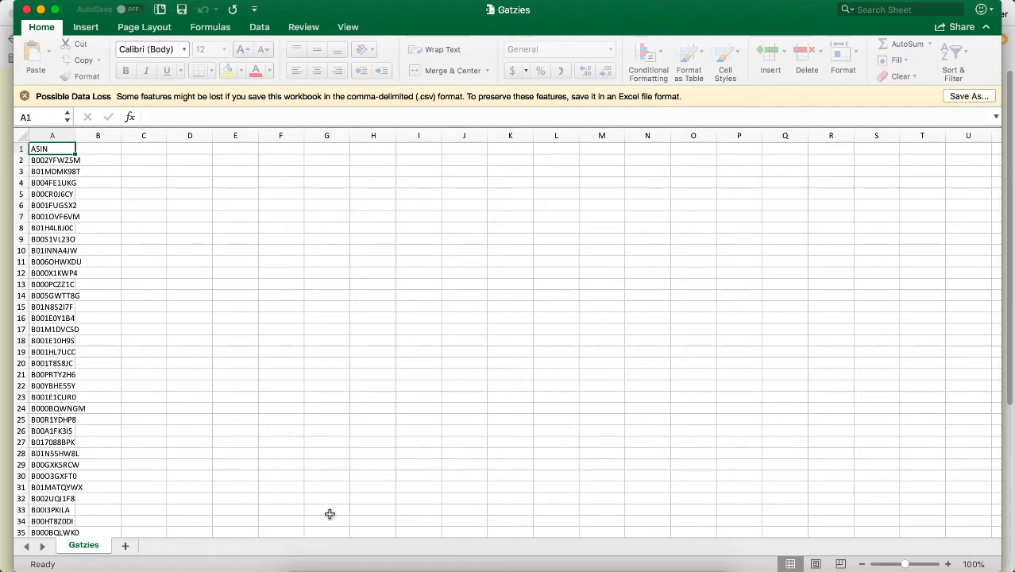
pyautogui.moveTo(375, 281)
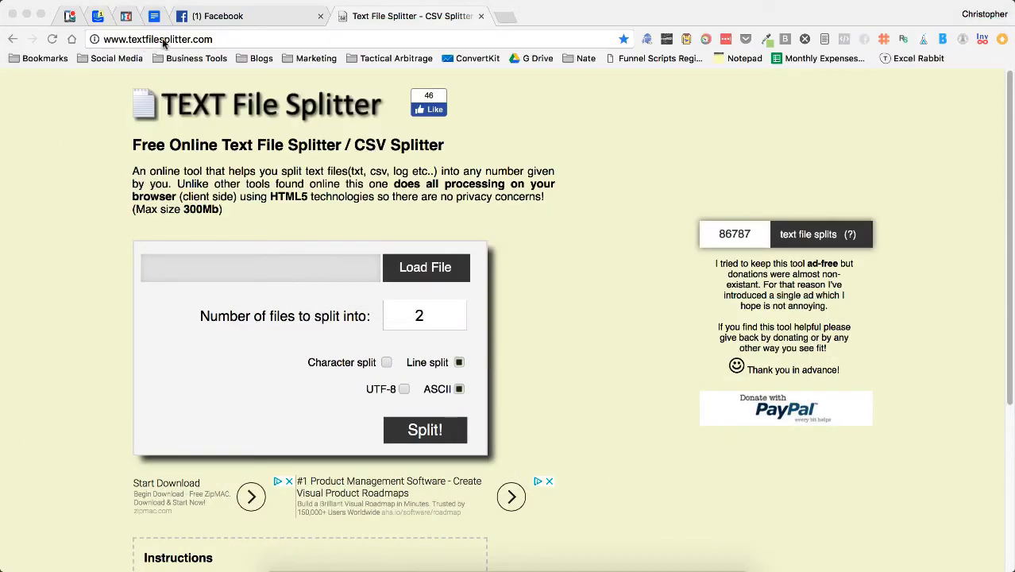
pyautogui.moveTo(411, 276)
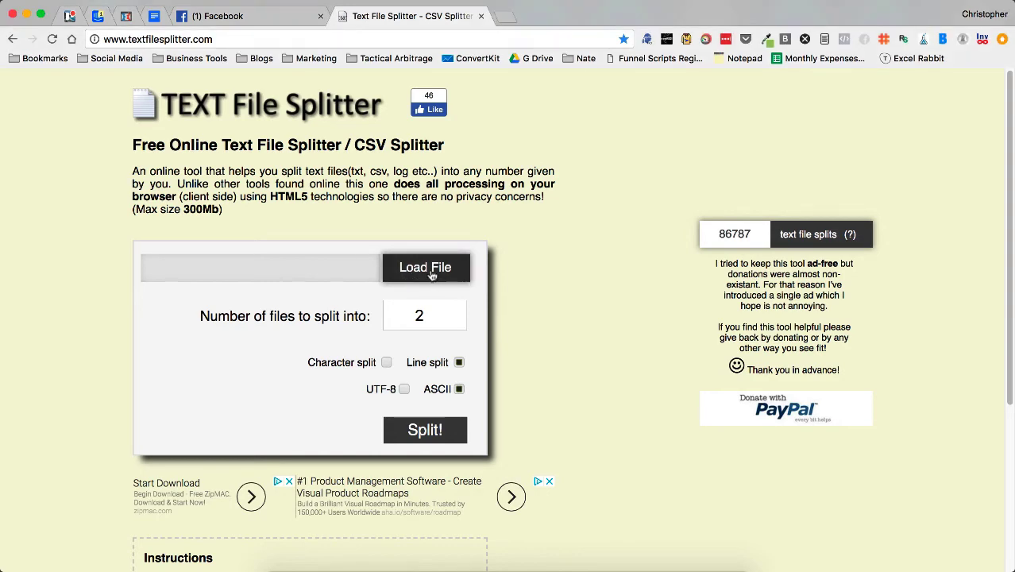
# Load Gatzies.csv from the Desktop into the splitter and select the file-count box.
pyautogui.click(426, 266)
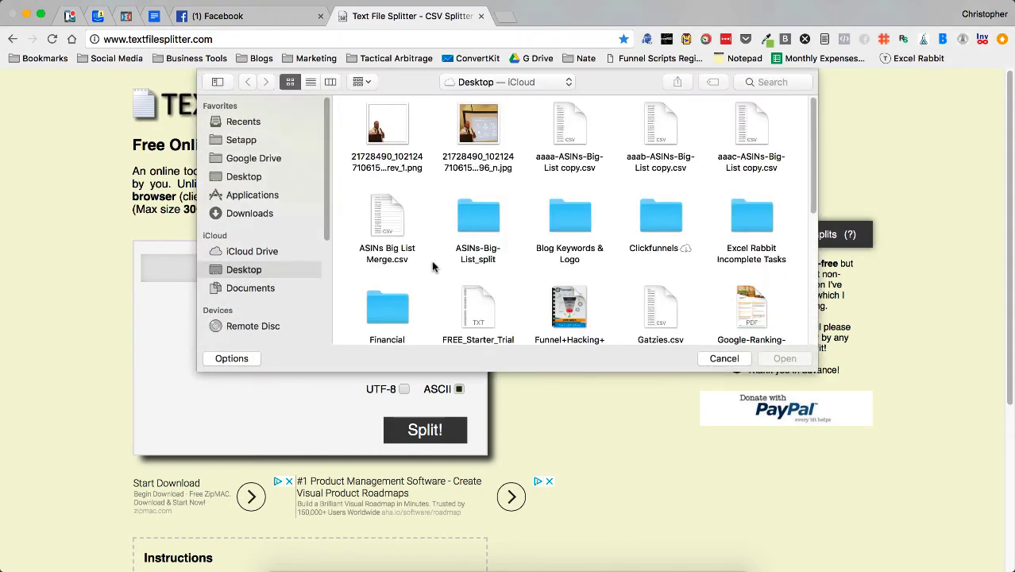
pyautogui.click(659, 310)
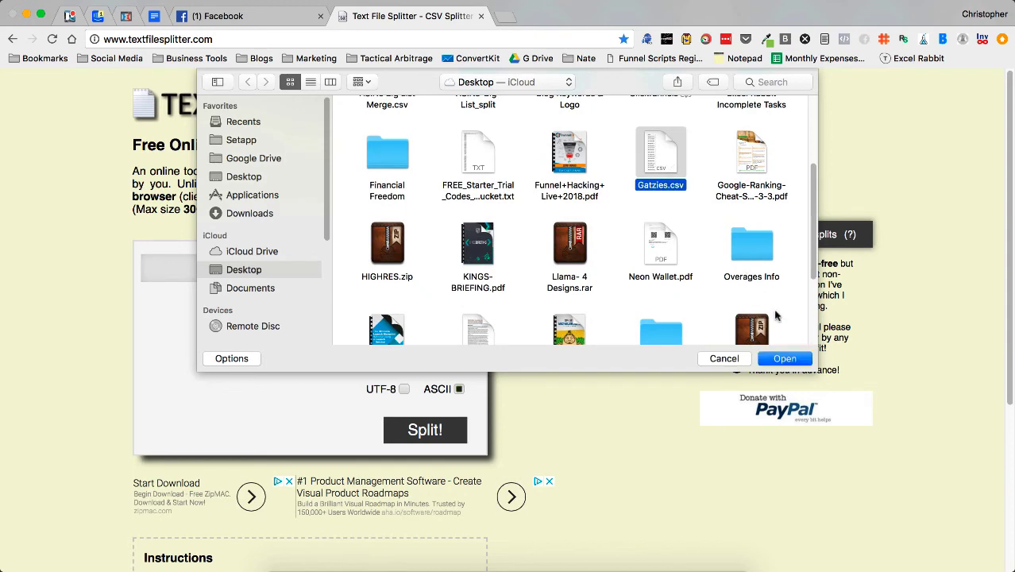
pyautogui.click(785, 359)
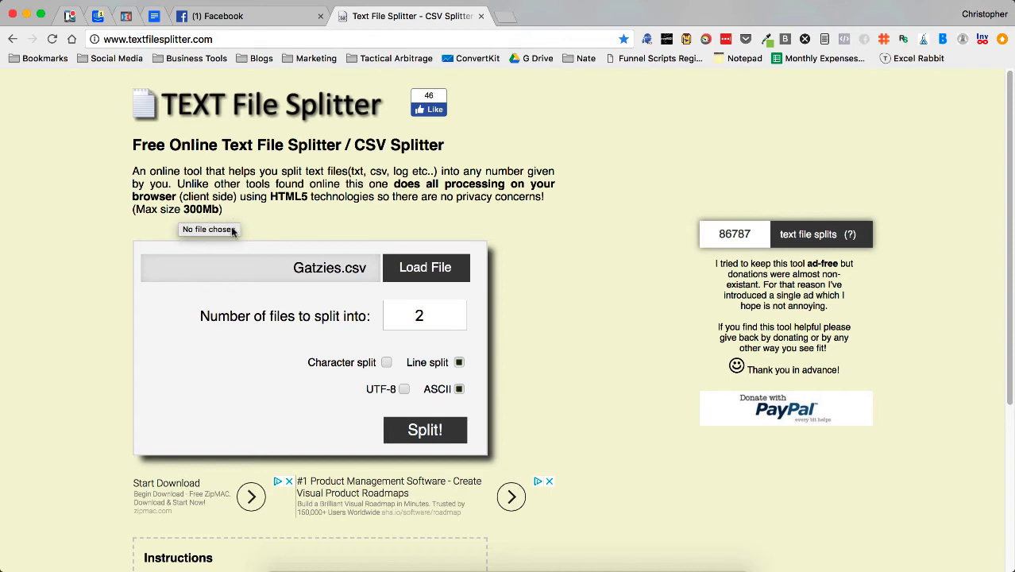
pyautogui.moveTo(294, 270)
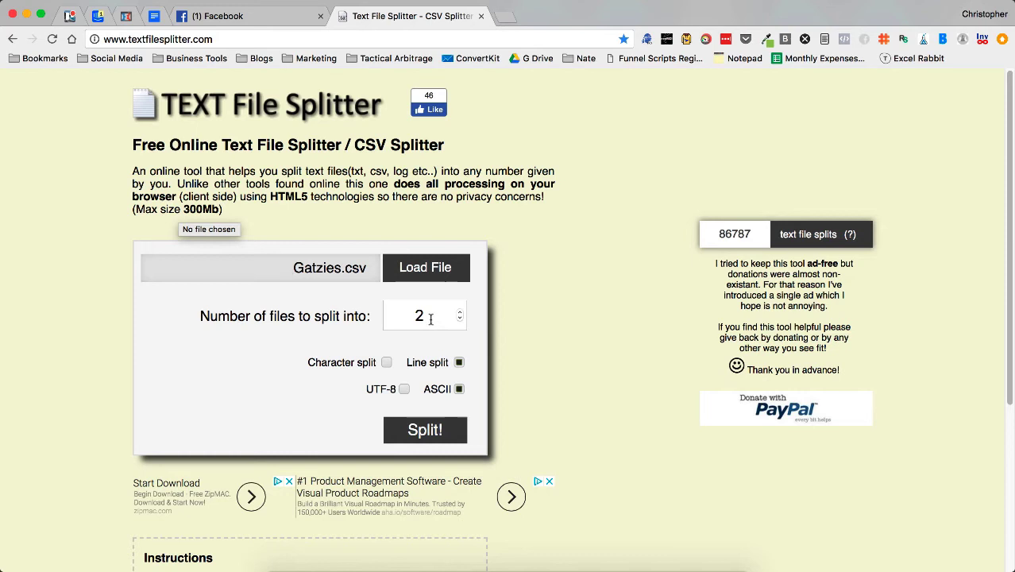
pyautogui.click(426, 315)
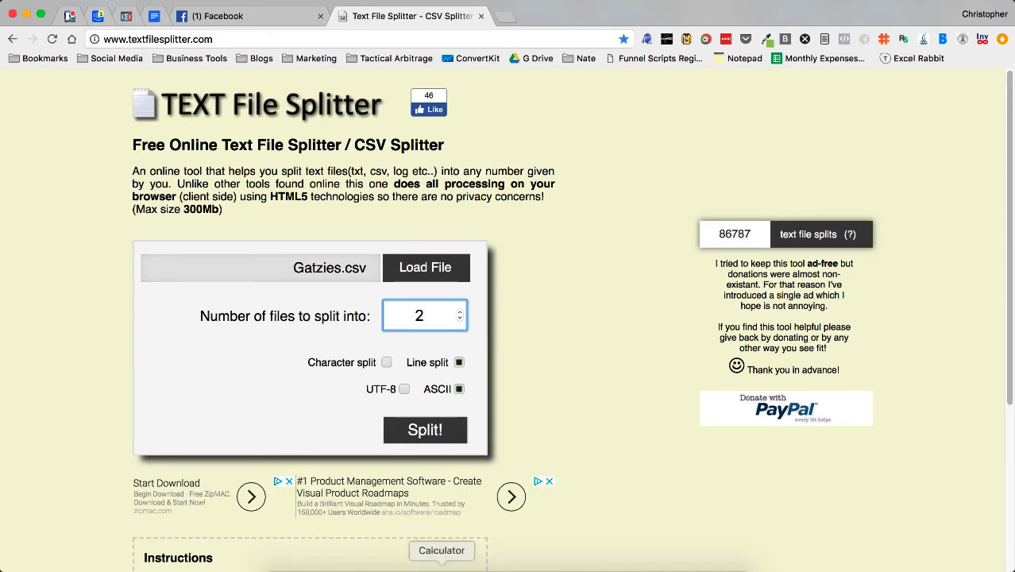
pyautogui.click(442, 550)
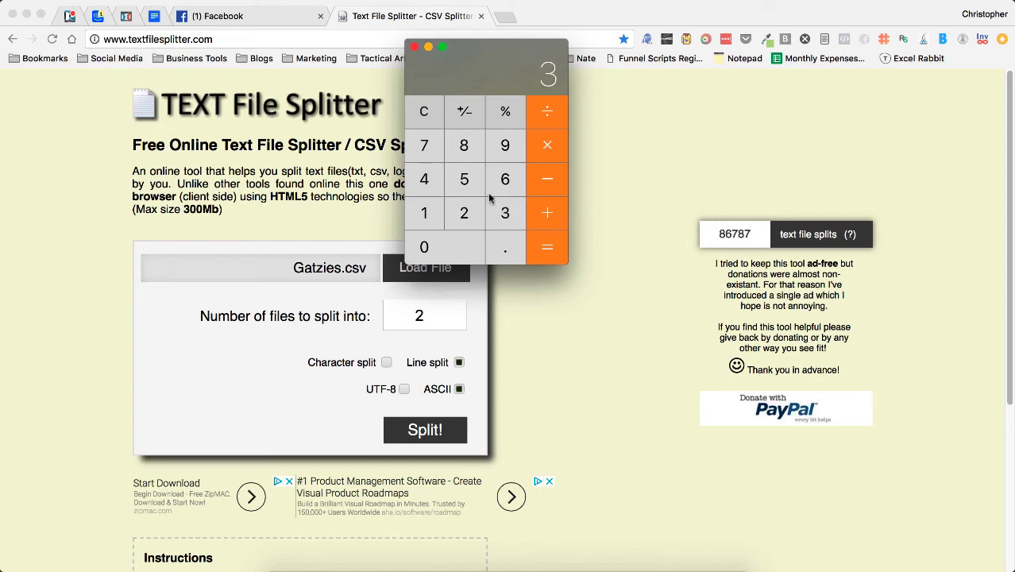
pyautogui.click(424, 246)
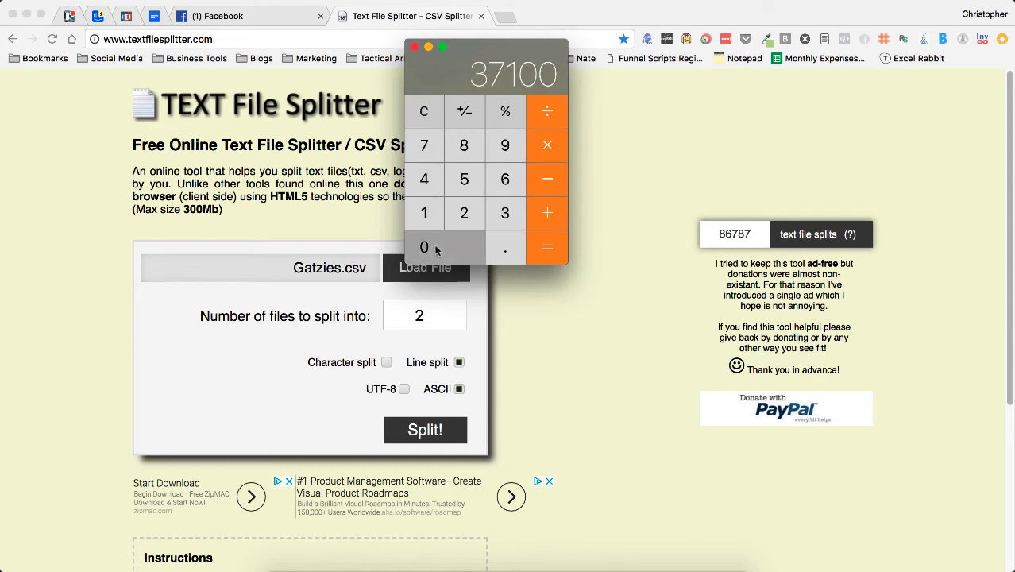
pyautogui.click(424, 246)
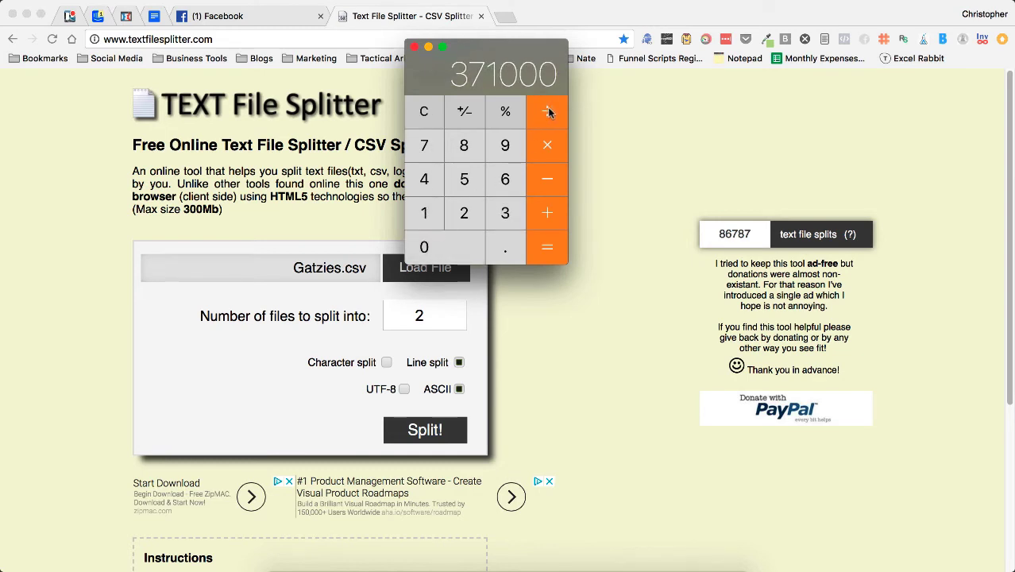
pyautogui.moveTo(464, 213)
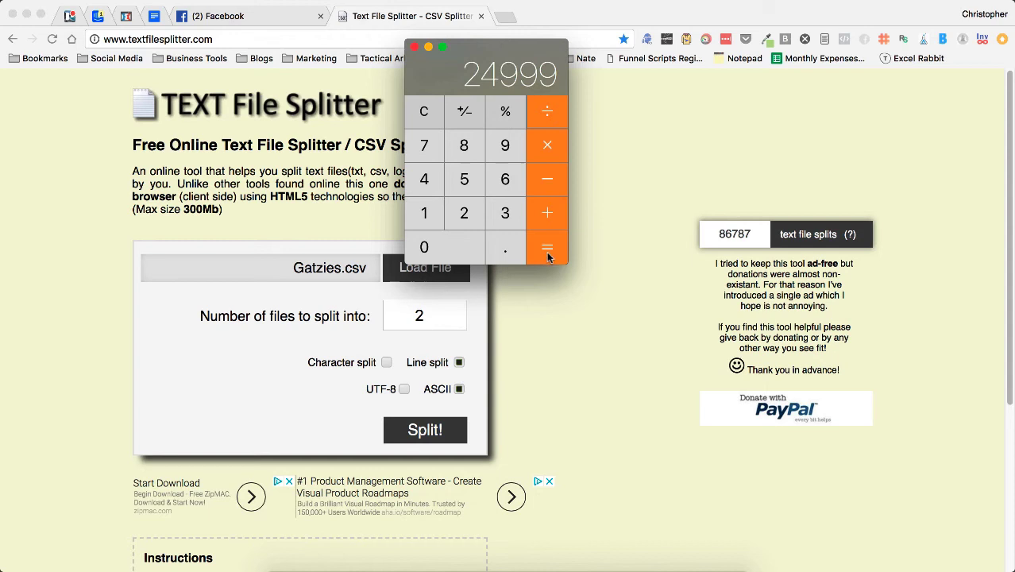
pyautogui.click(547, 248)
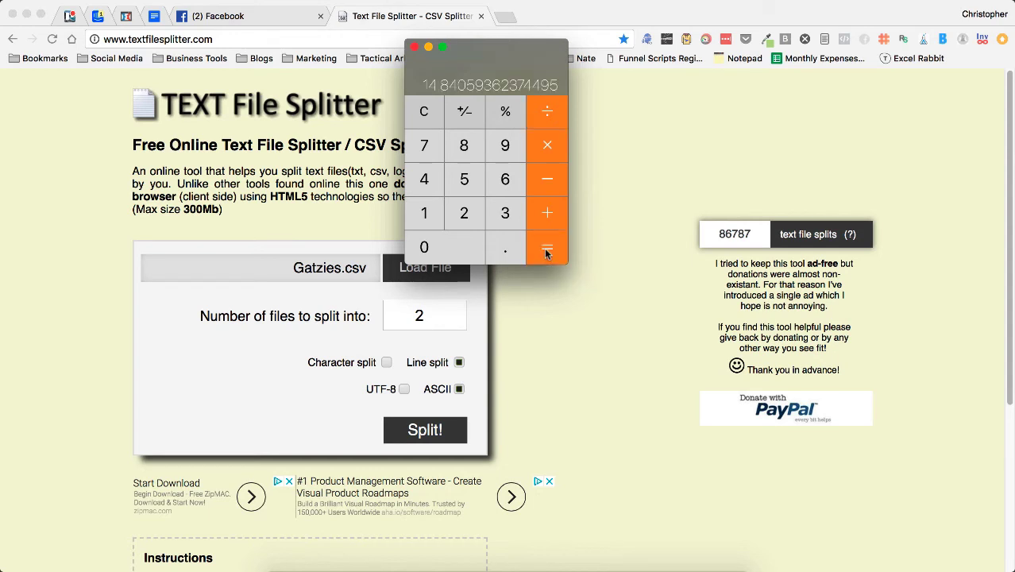
pyautogui.moveTo(436, 113)
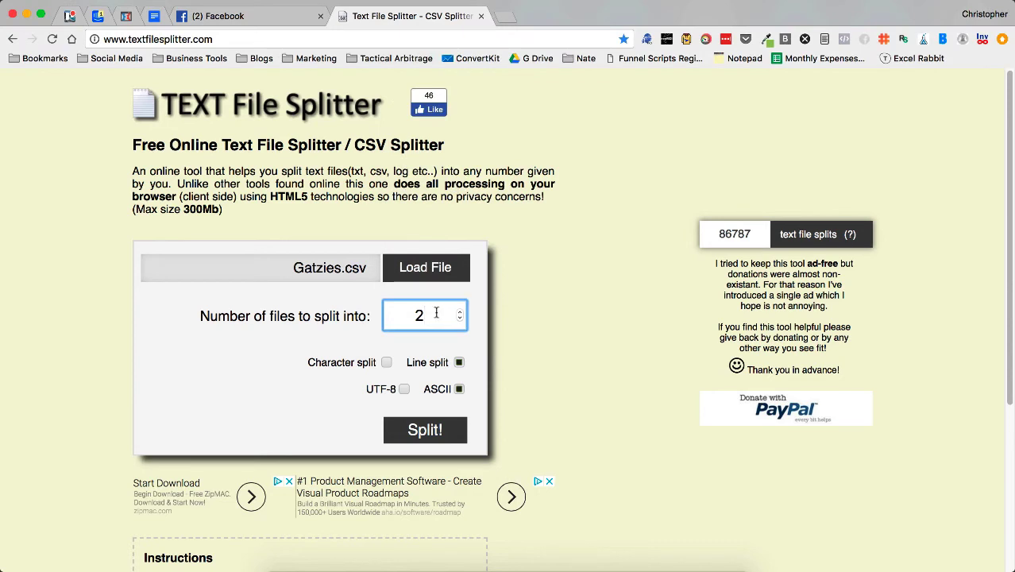
pyautogui.write('15')
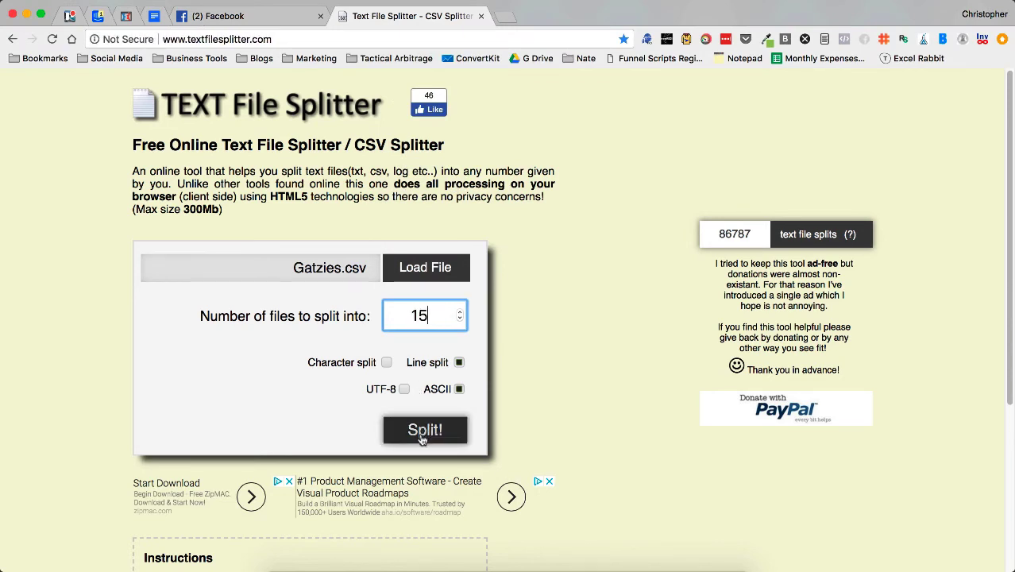
# Split Gatzies.csv into 15 files and save the result as Gatzies.zip on the Desktop.
pyautogui.click(426, 428)
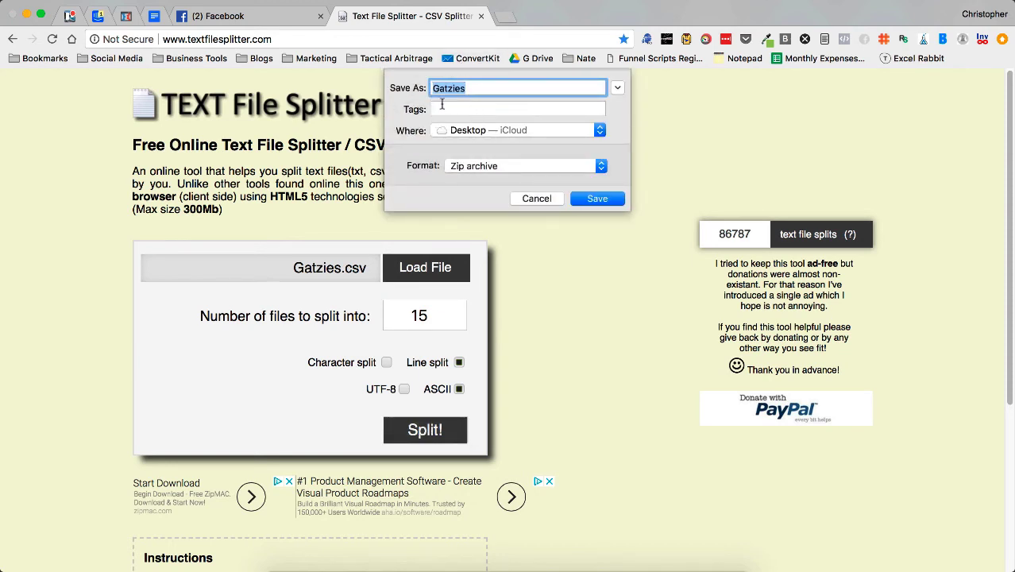
pyautogui.click(598, 197)
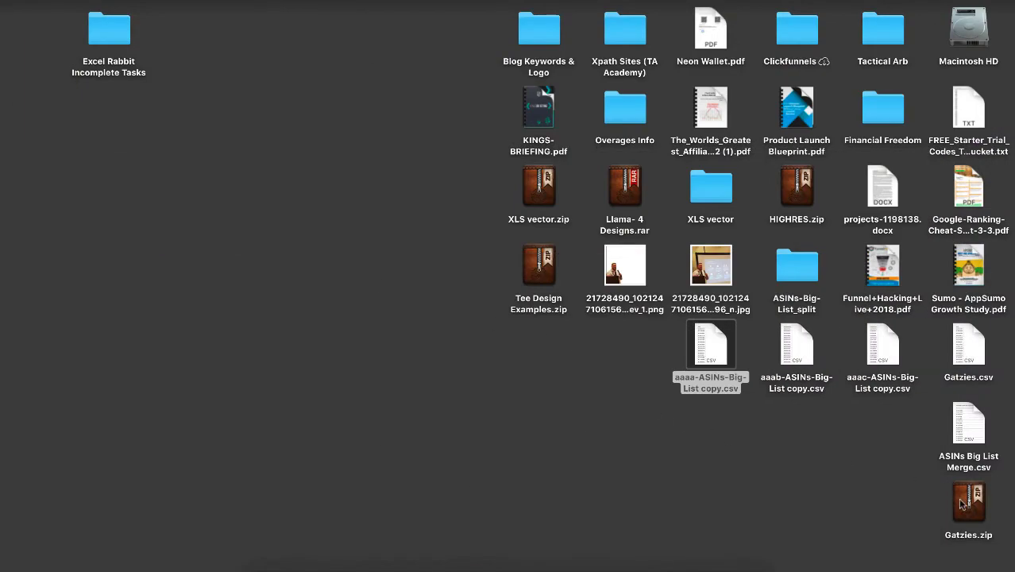
# Extract Gatzies.zip and open the Gatzies folder holding Gatzies_1.csv through Gatzies_15.csv.
pyautogui.click(969, 501)
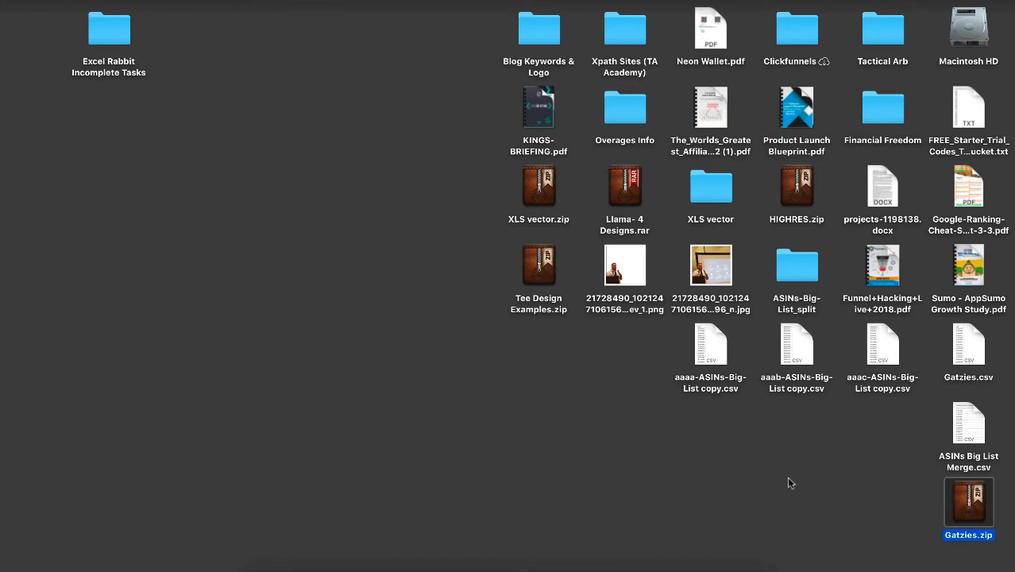
pyautogui.moveTo(972, 505)
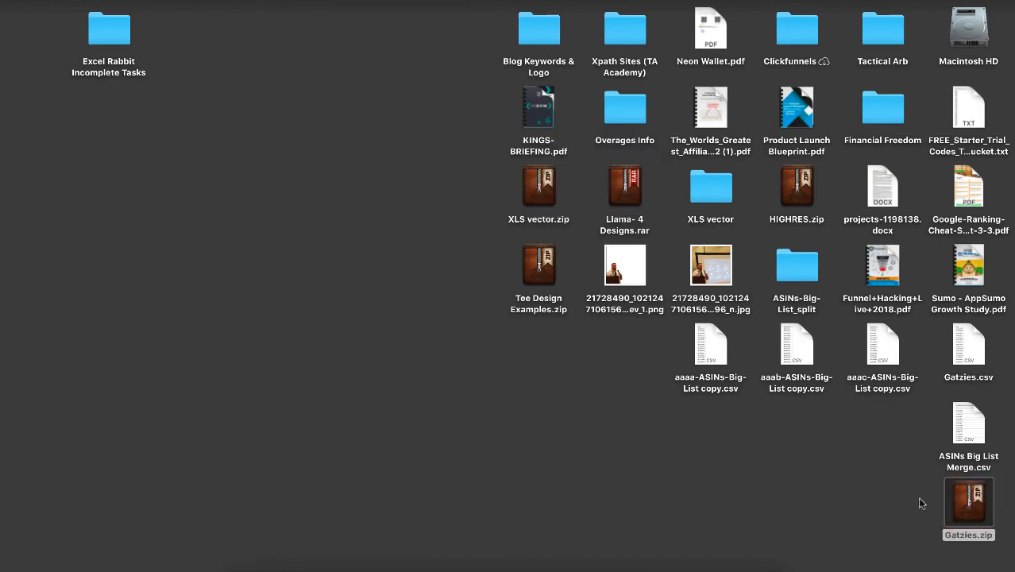
pyautogui.doubleClick(969, 501)
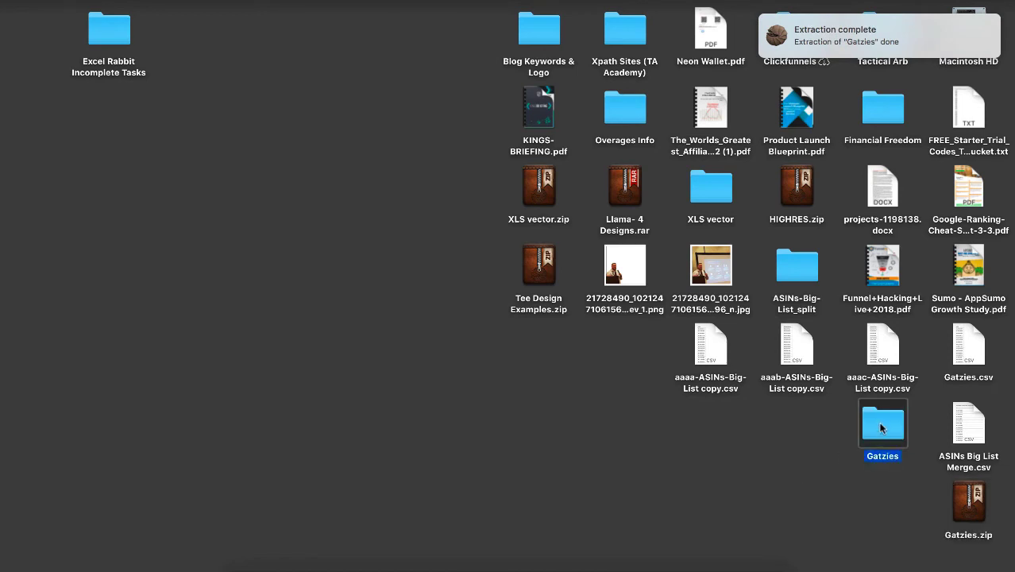
pyautogui.doubleClick(883, 423)
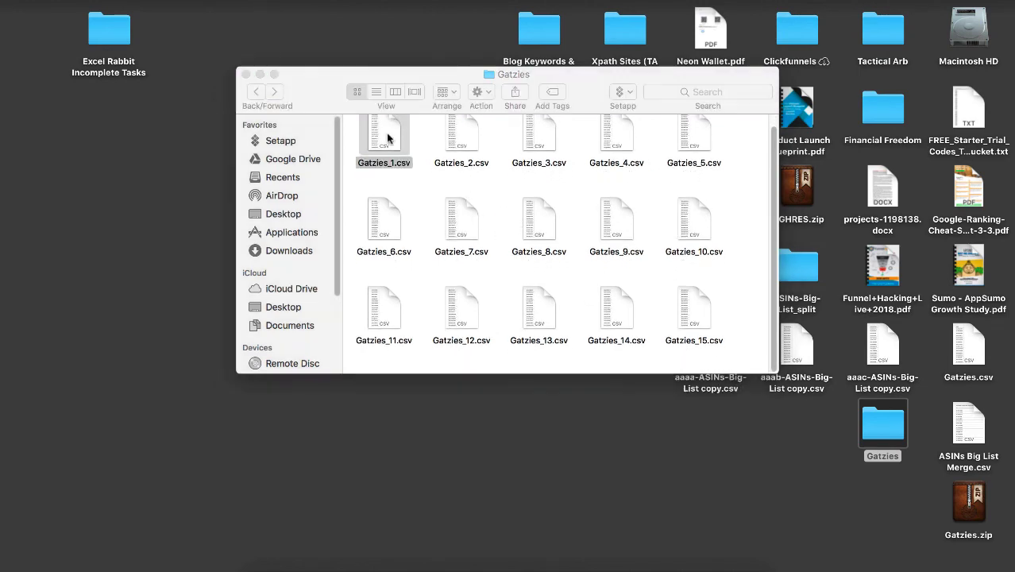
pyautogui.doubleClick(385, 135)
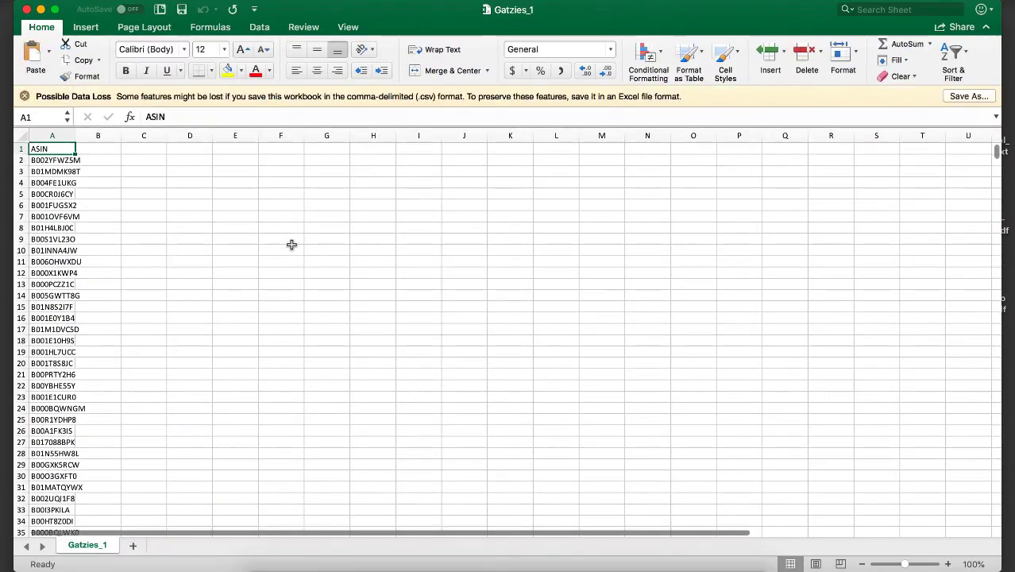
pyautogui.scroll(-3)
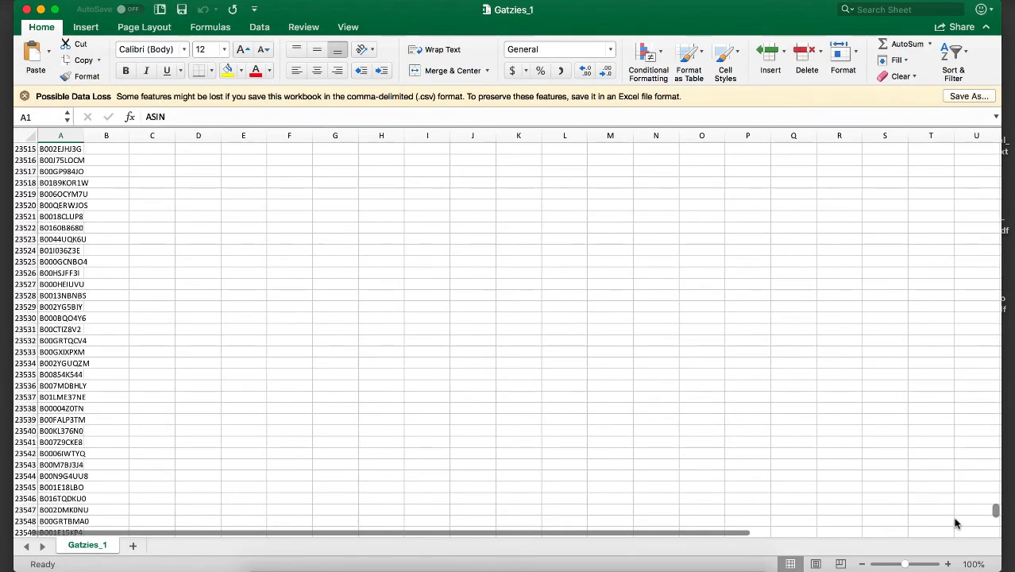
pyautogui.scroll(-3)
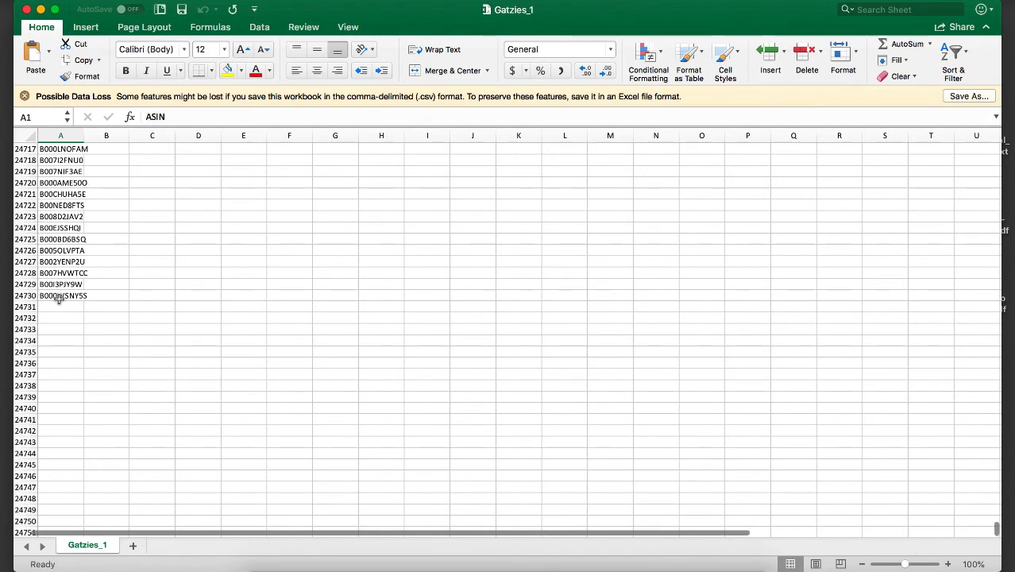
pyautogui.moveTo(348, 286)
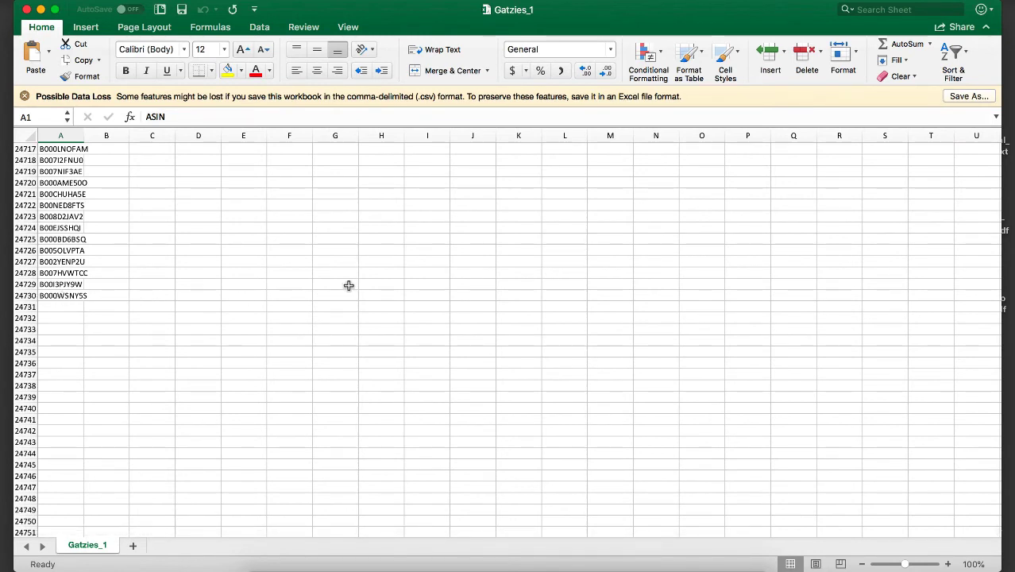
pyautogui.moveTo(351, 274)
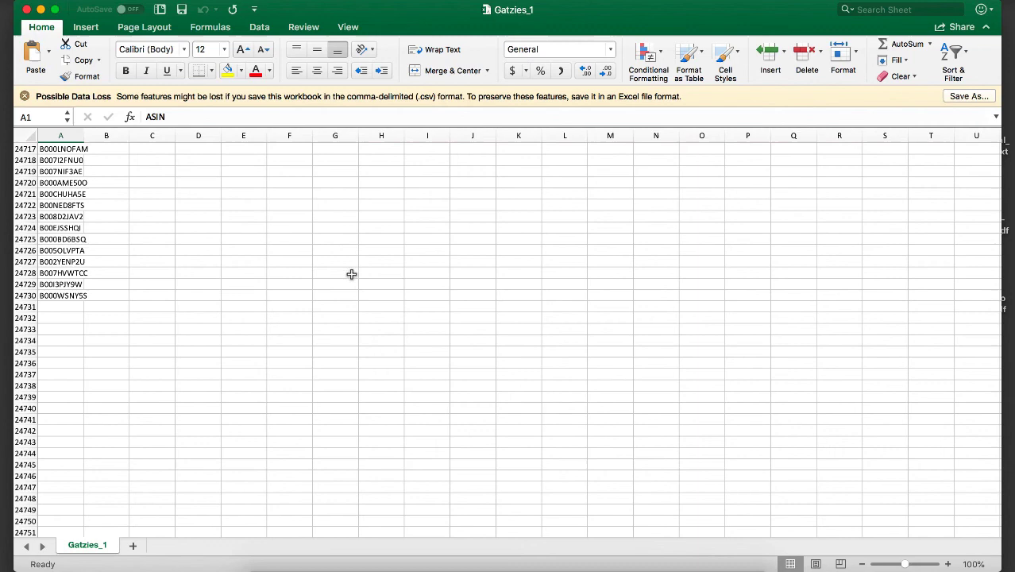
pyautogui.scroll(3)
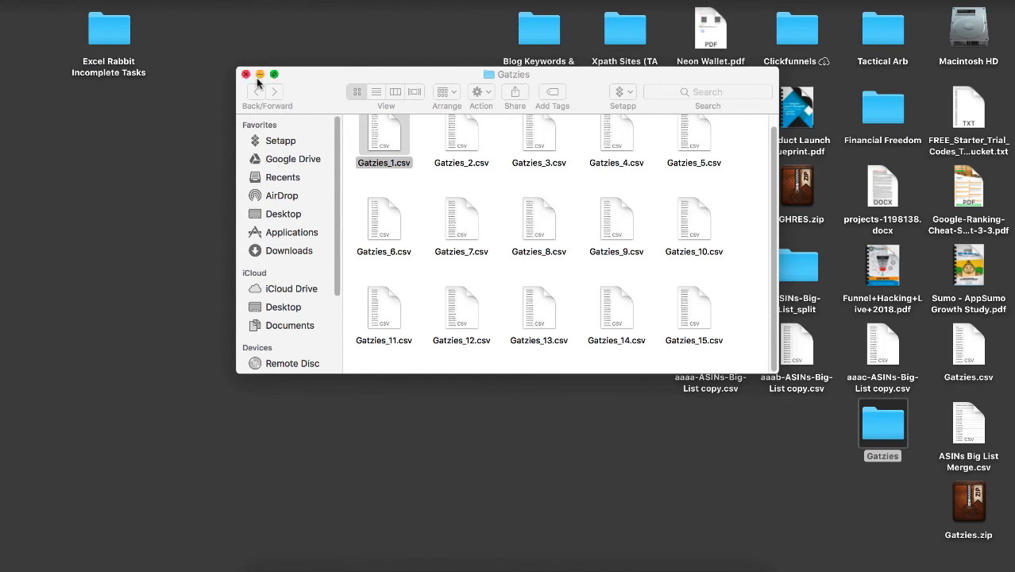
# Close the Gatzies Finder window, leaving the desktop visible.
pyautogui.click(247, 75)
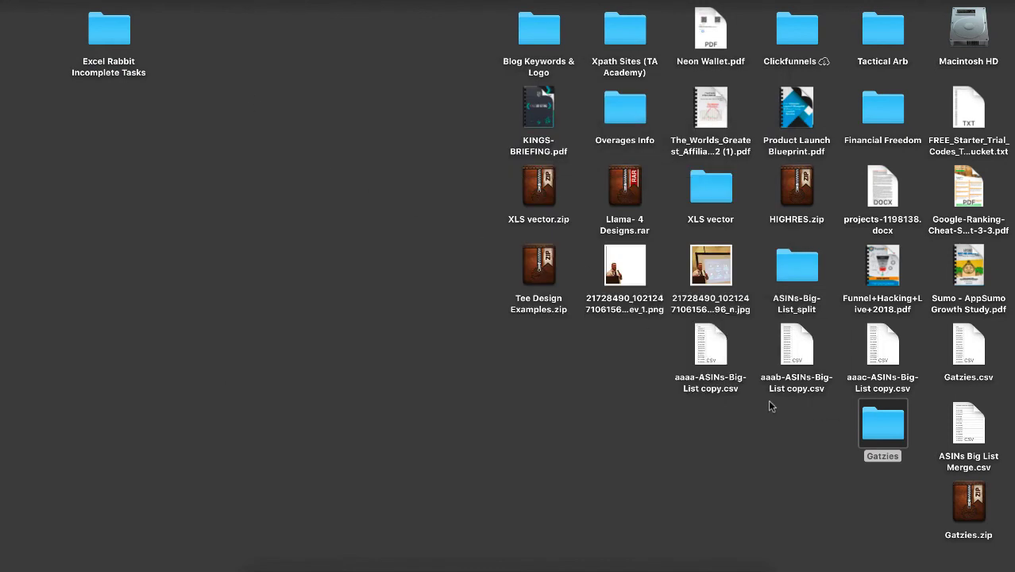
pyautogui.moveTo(769, 401)
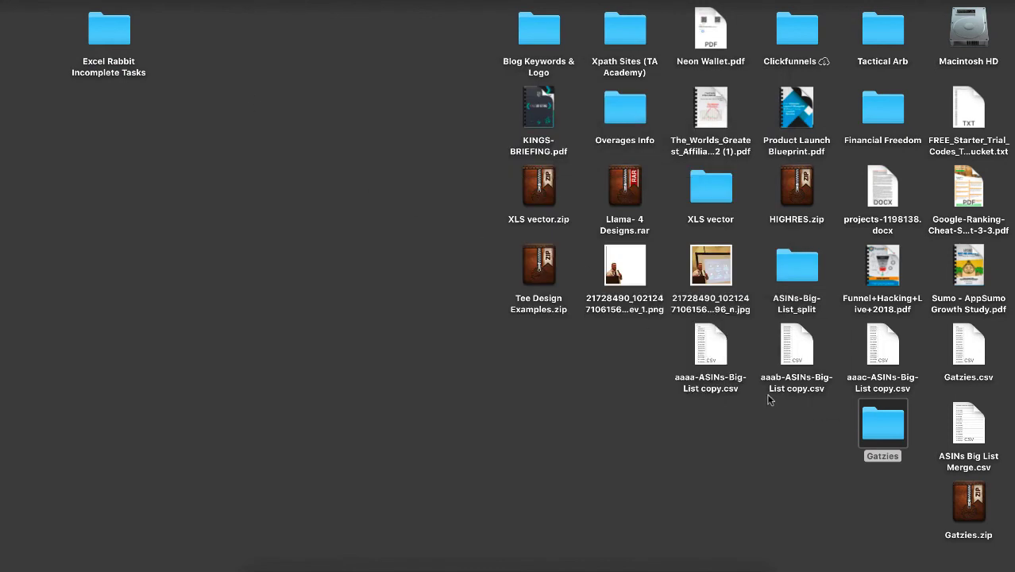